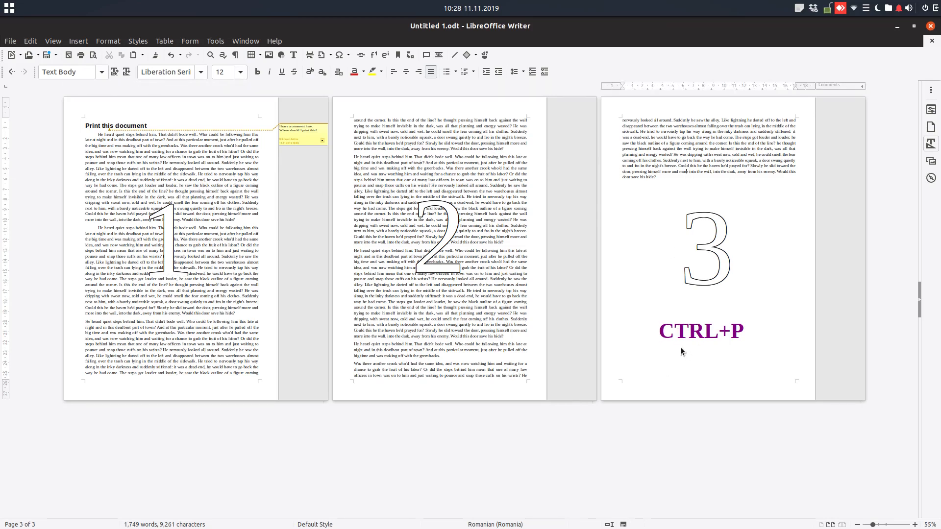
pyautogui.moveTo(588, 318)
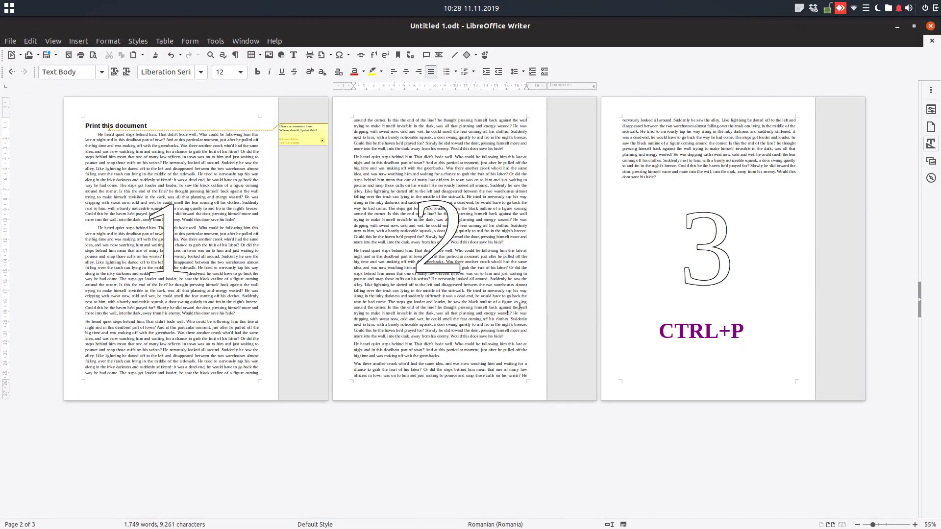
# Bring up the Print dialog with Ctrl+P and toggle the page preview off then back on
pyautogui.press('ctrl+p')
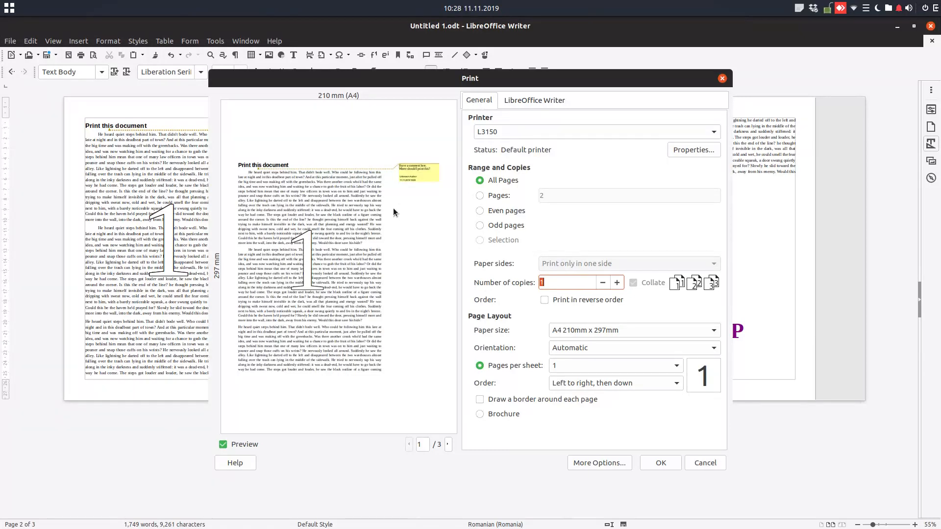
pyautogui.moveTo(393, 175)
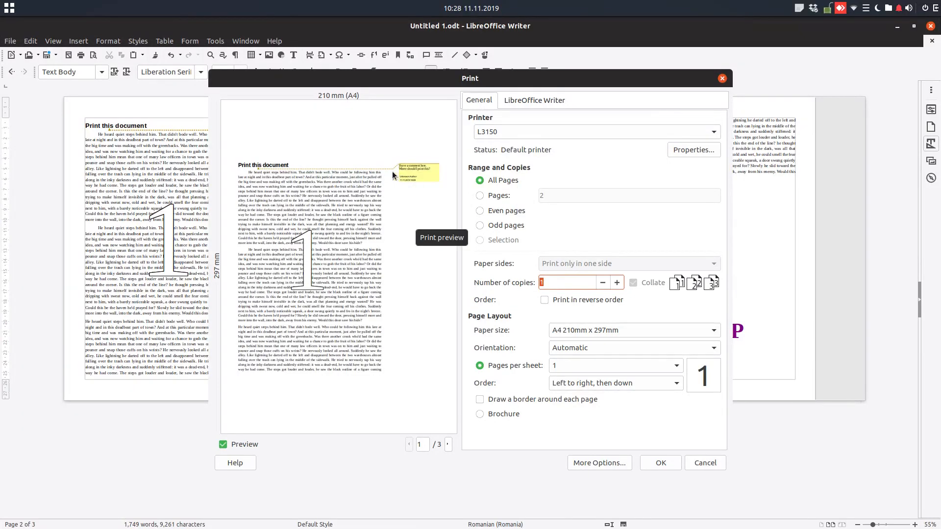
pyautogui.moveTo(385, 173)
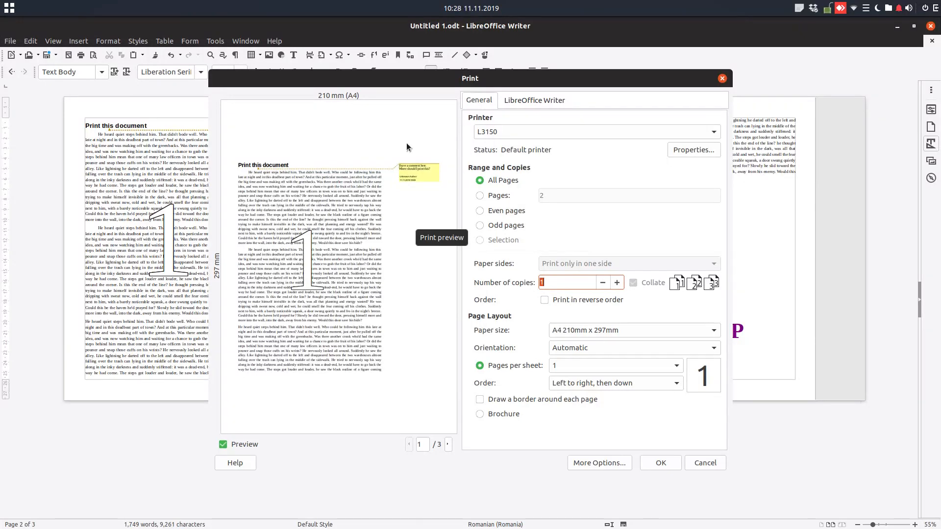
pyautogui.moveTo(481, 105)
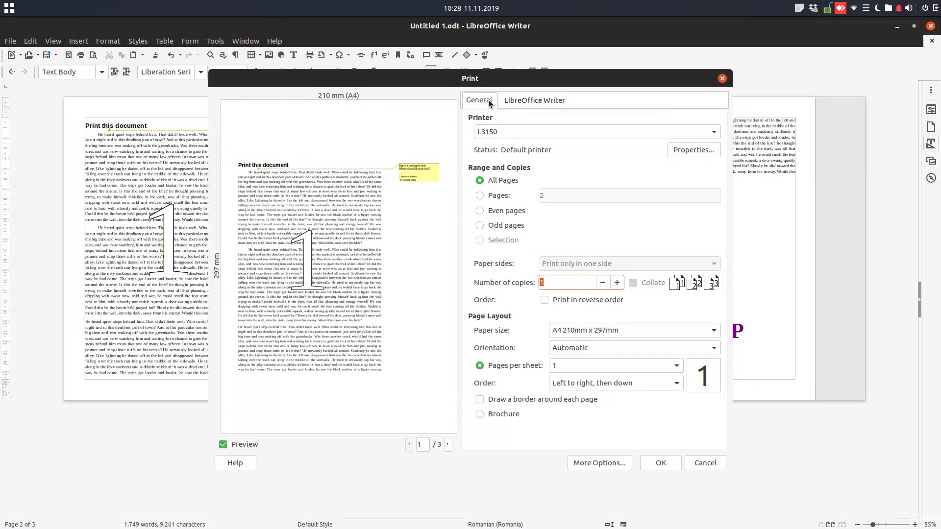
pyautogui.click(223, 445)
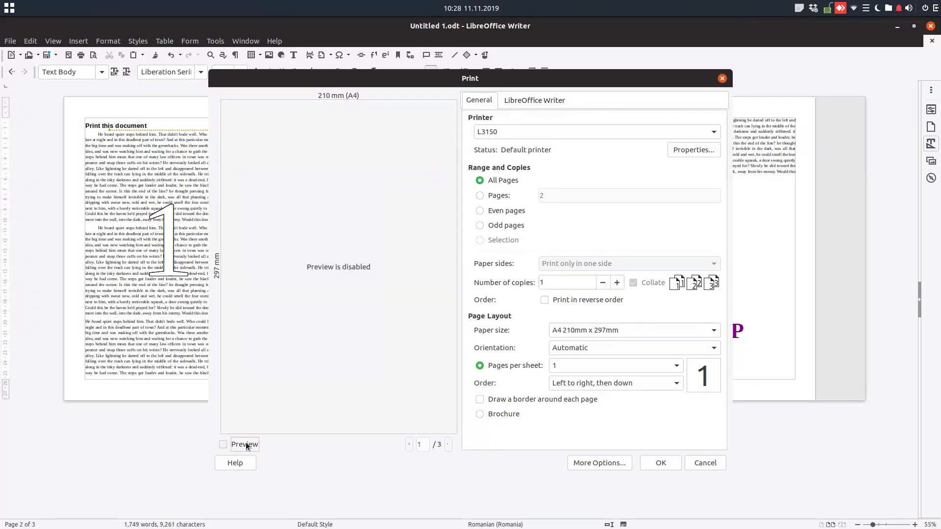
pyautogui.click(224, 444)
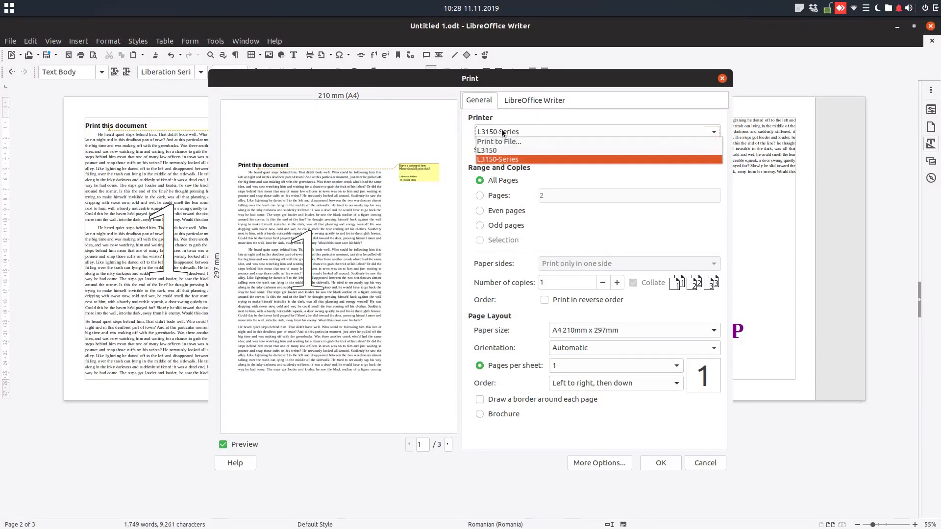
# Try Print to File, return to the L3150 printer's Properties, and step the preview to page 3 and back
pyautogui.click(498, 141)
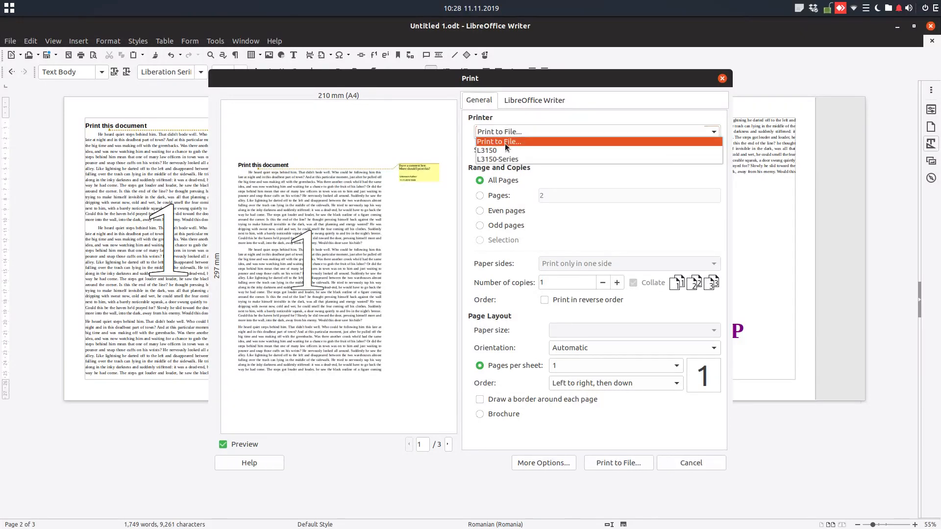
pyautogui.click(487, 151)
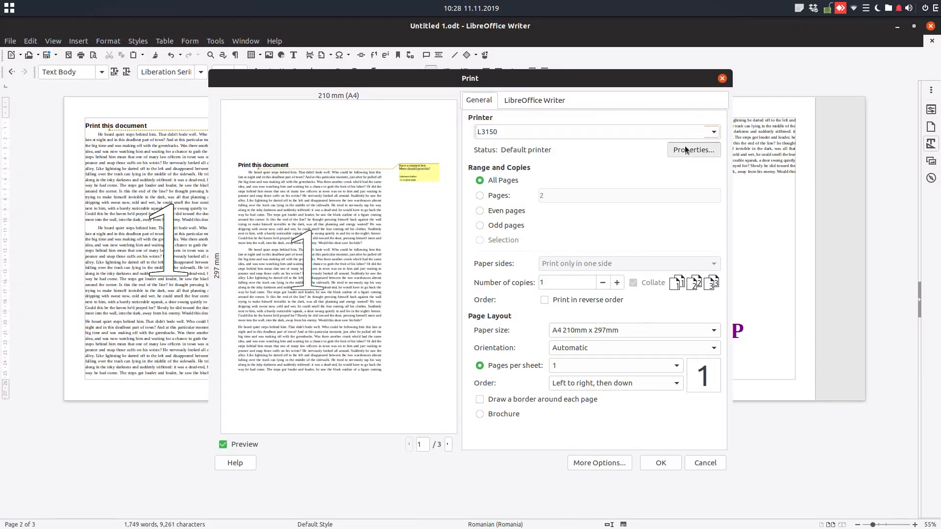
pyautogui.click(693, 149)
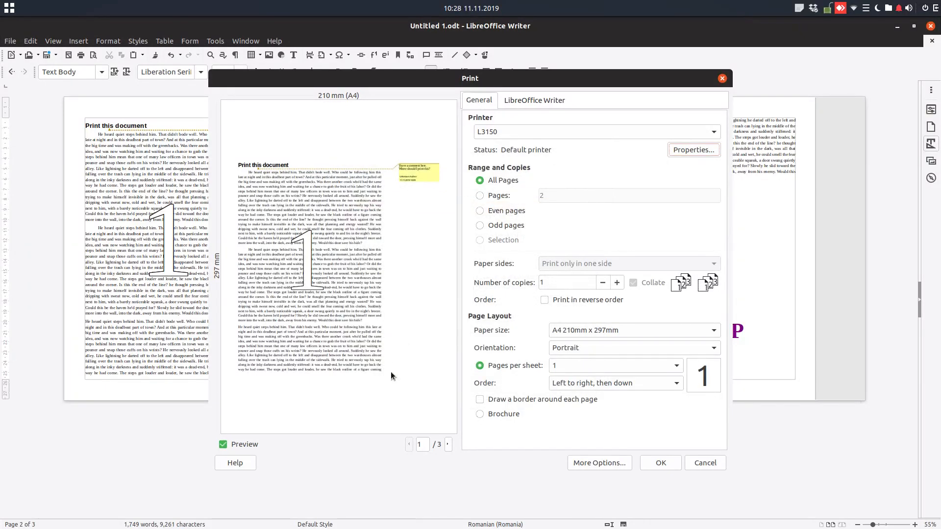
pyautogui.click(448, 444)
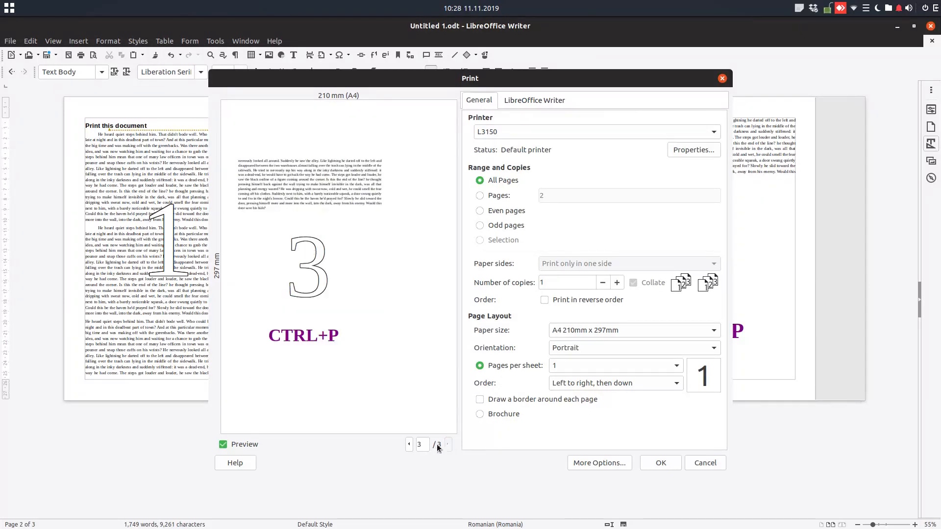
pyautogui.click(408, 445)
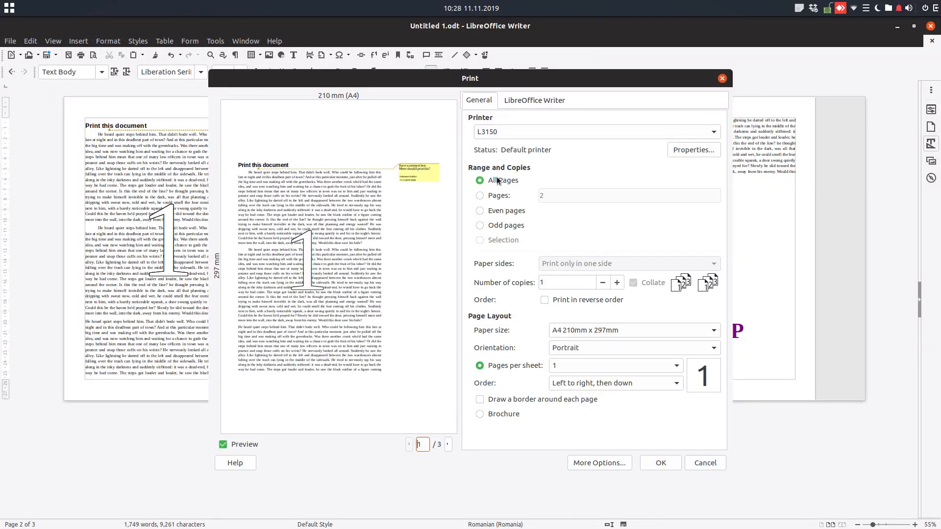
# Try page ranges 1, 1,3 and 2, then even pages, odd pages, and back to All Pages
pyautogui.click(479, 195)
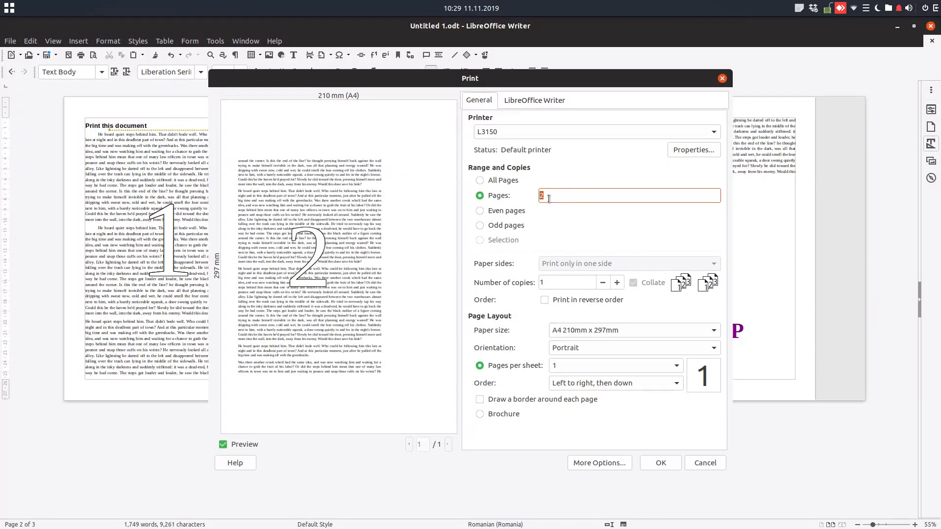
pyautogui.write('1')
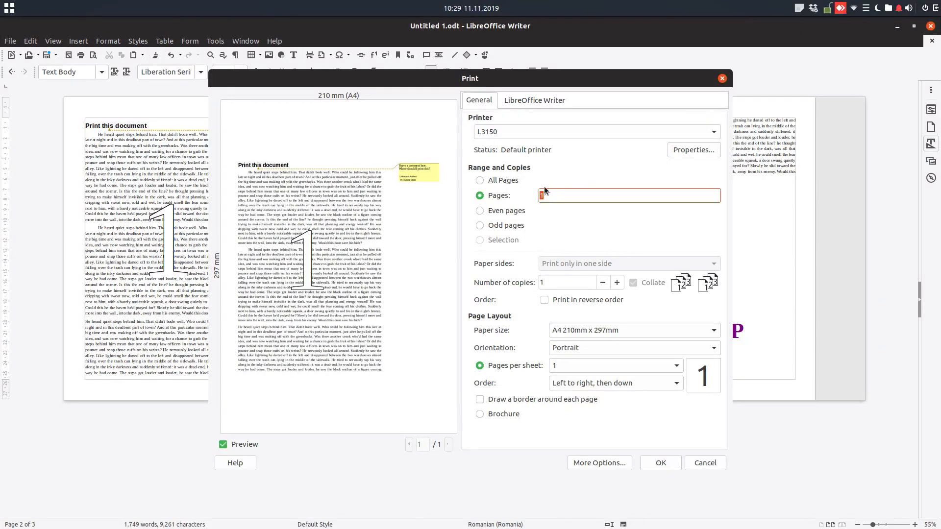
pyautogui.write('1,3')
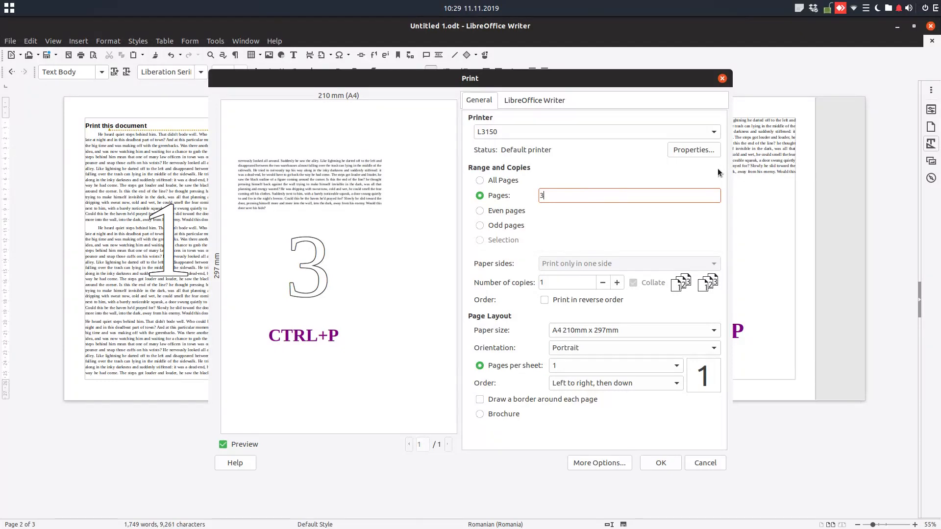
pyautogui.write('2-')
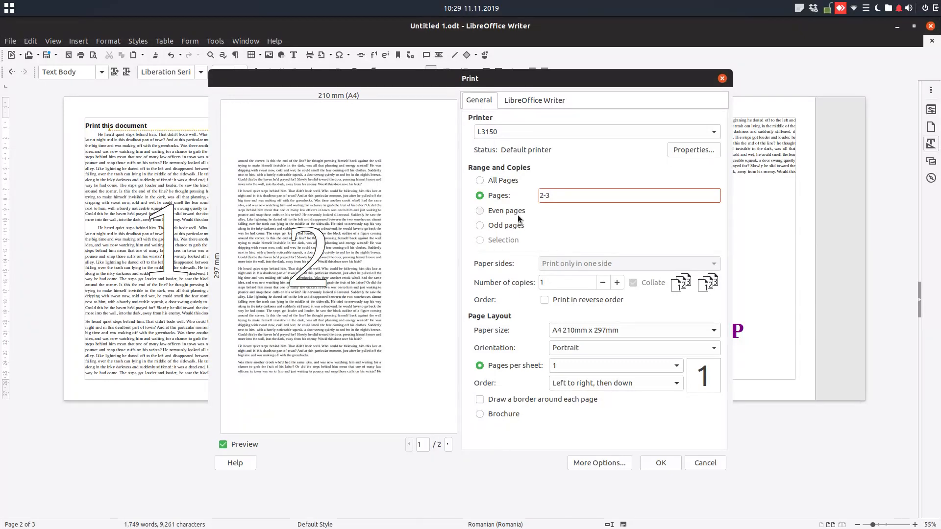
pyautogui.click(480, 211)
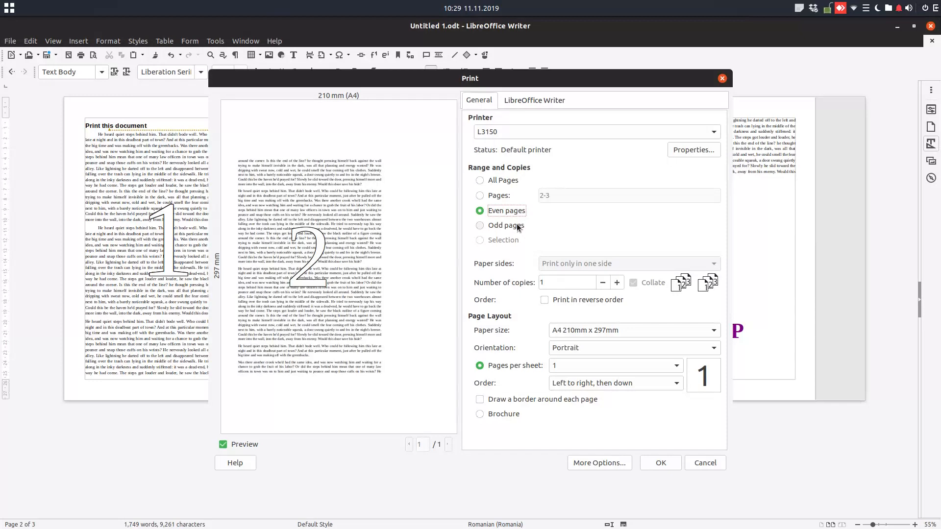
pyautogui.click(480, 225)
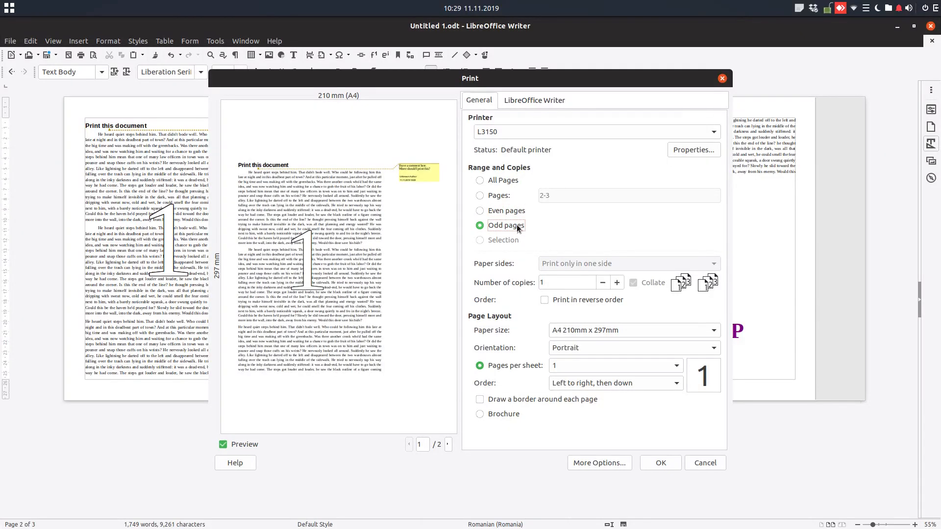
pyautogui.click(480, 181)
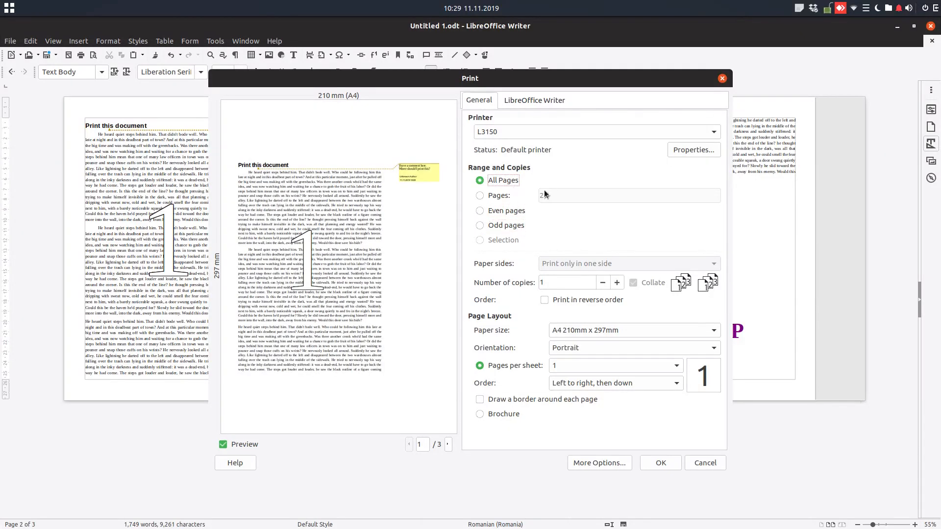
# Try a 2-3 page range, start editing the copies count, and return to All Pages
pyautogui.write('2-3')
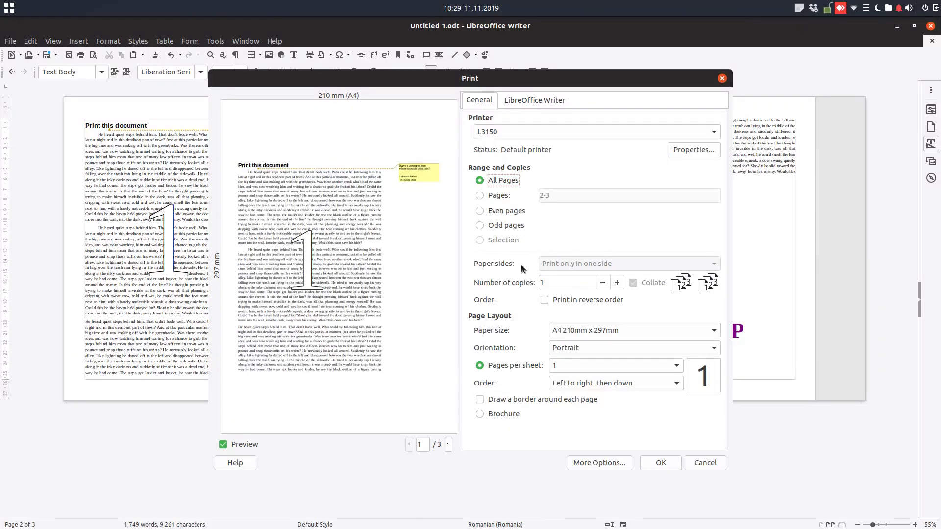
pyautogui.moveTo(521, 271)
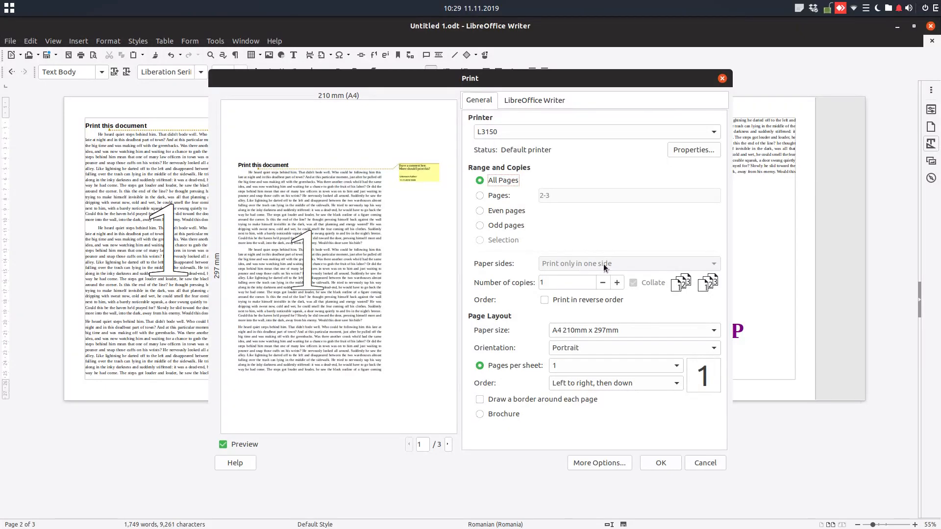
pyautogui.moveTo(623, 268)
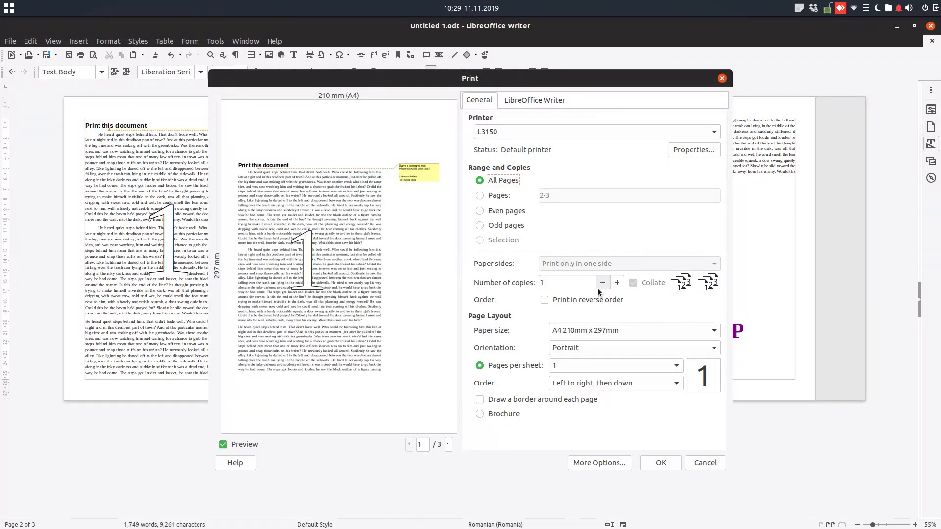
pyautogui.click(616, 283)
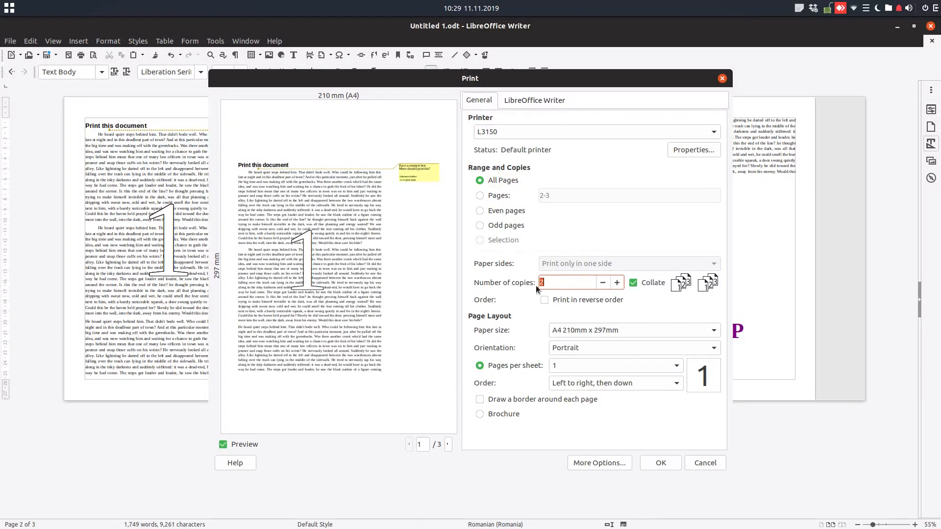
pyautogui.moveTo(652, 302)
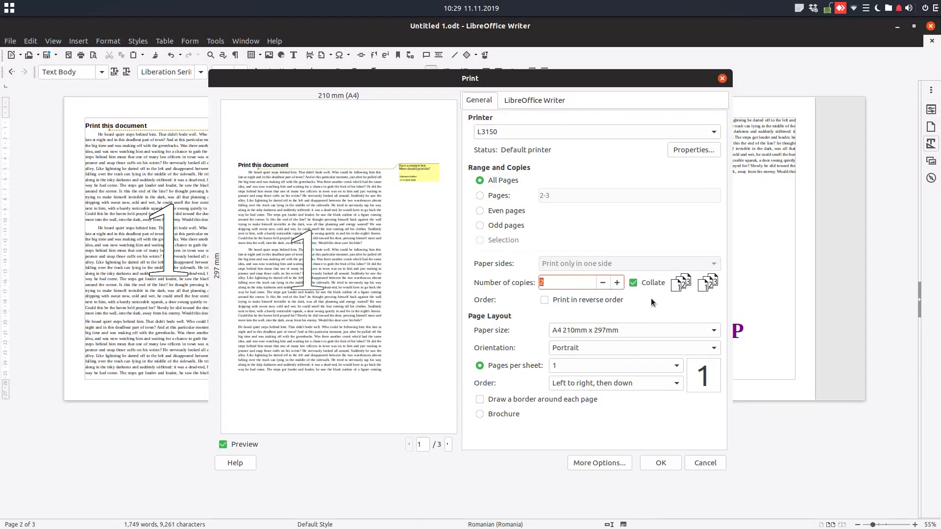
pyautogui.moveTo(678, 294)
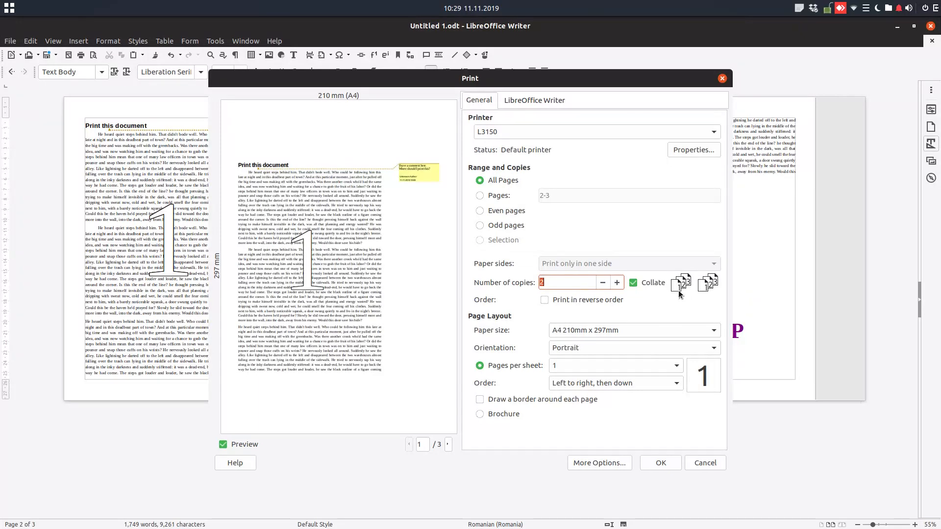
pyautogui.moveTo(512, 204)
pyautogui.write('1-')
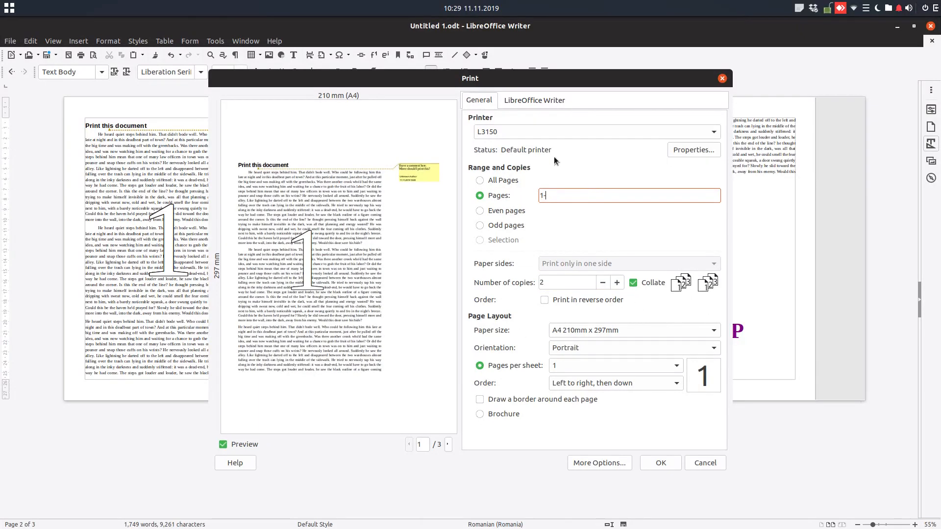
pyautogui.click(479, 180)
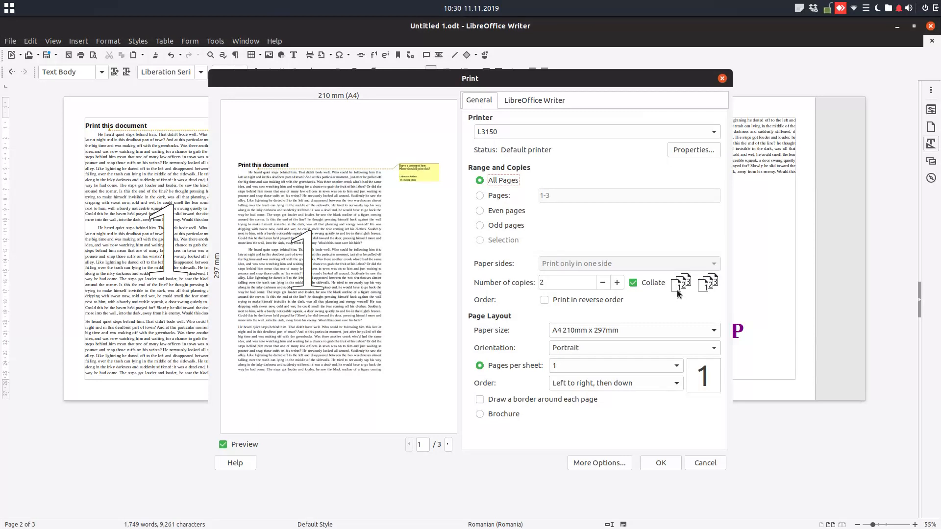
# Set 4 collated copies and enable Print in reverse order so the preview starts at page 3
pyautogui.click(633, 282)
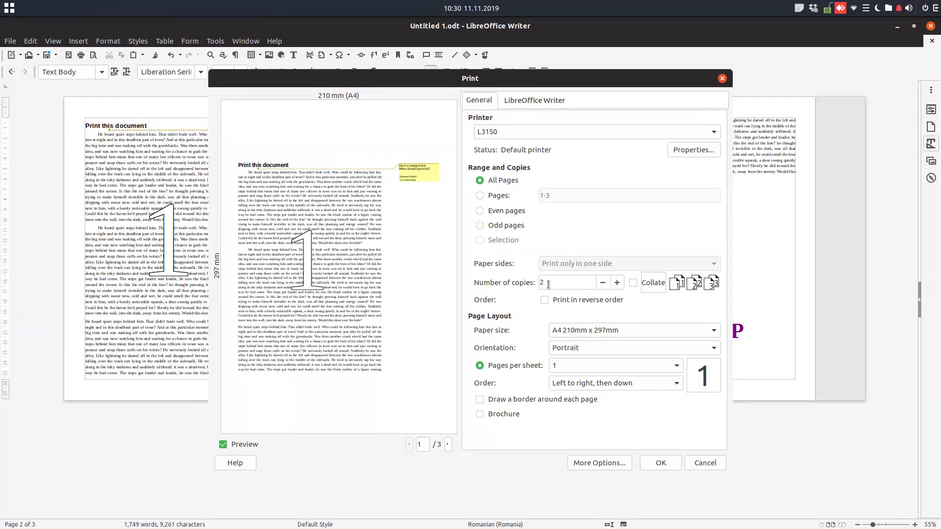
pyautogui.click(617, 282)
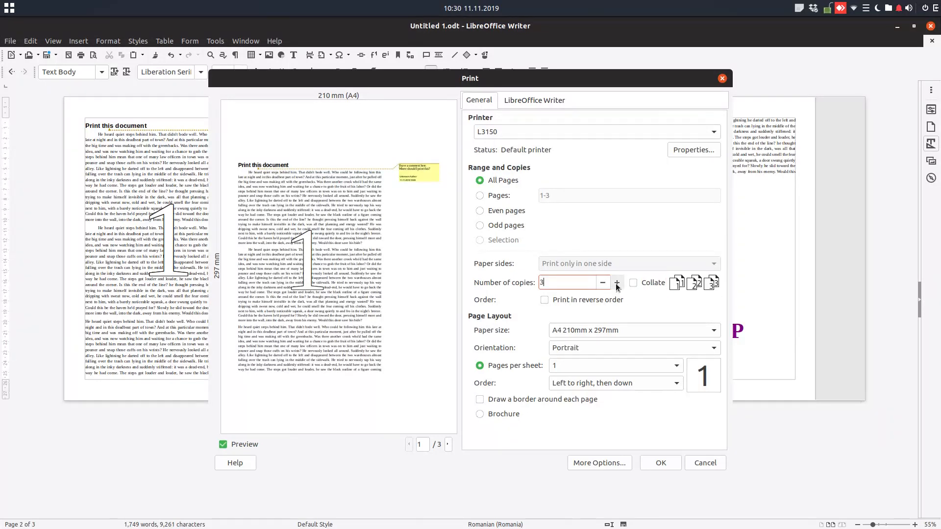
pyautogui.click(617, 282)
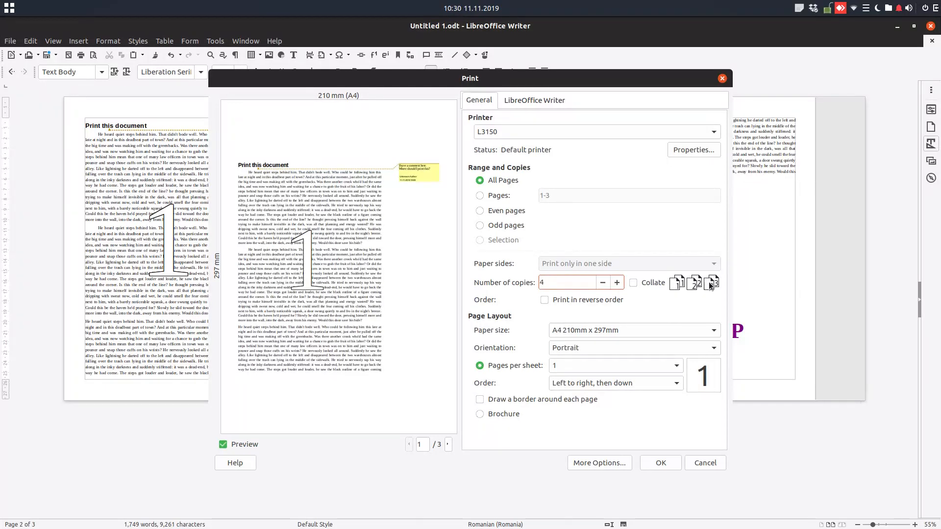
pyautogui.click(633, 282)
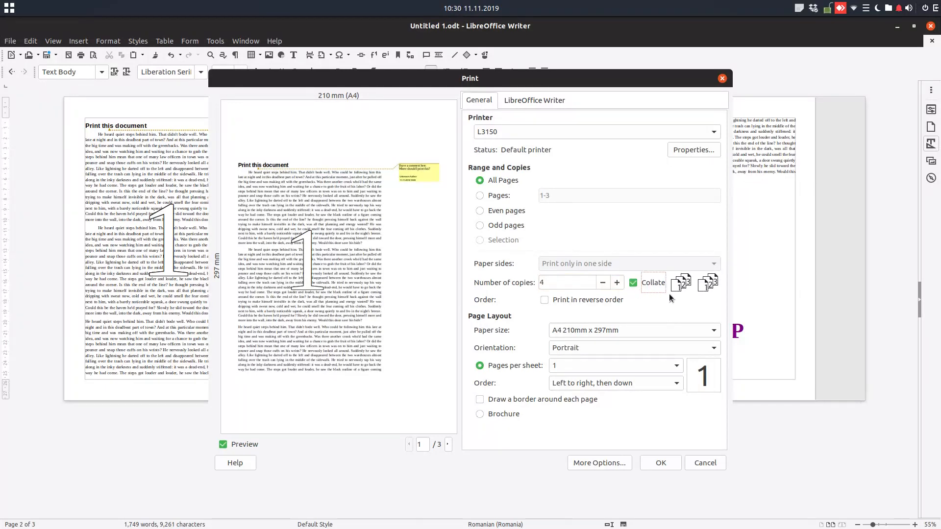
pyautogui.moveTo(729, 293)
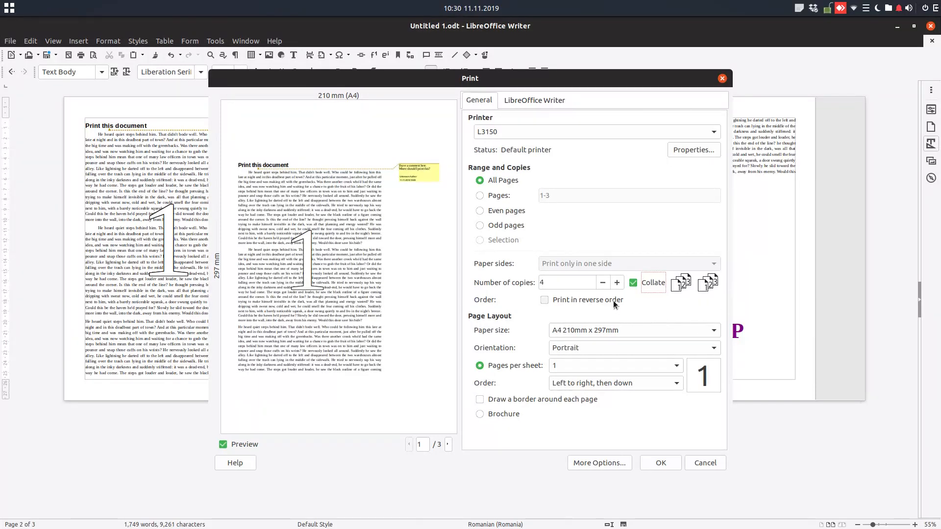
pyautogui.click(544, 300)
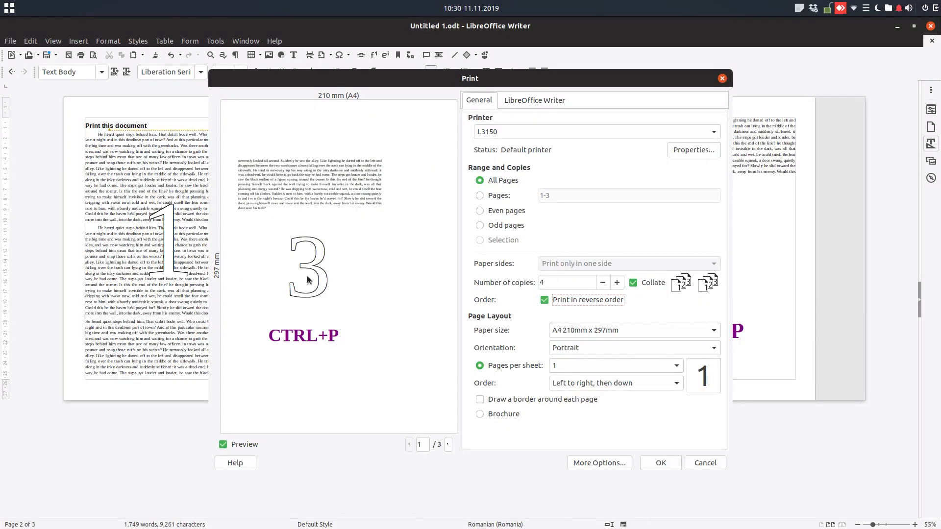
pyautogui.click(632, 283)
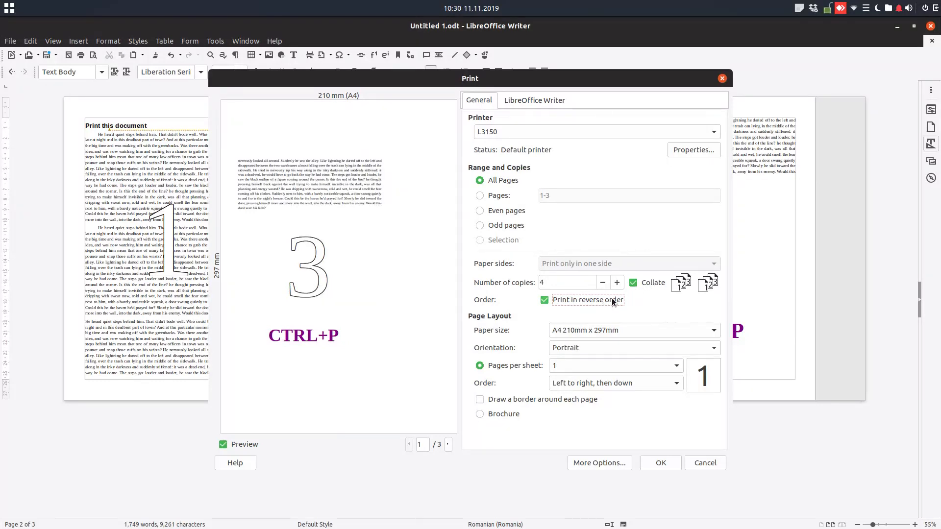
# Turn reverse order off, switch orientation to Landscape, then set it back to Portrait
pyautogui.click(544, 300)
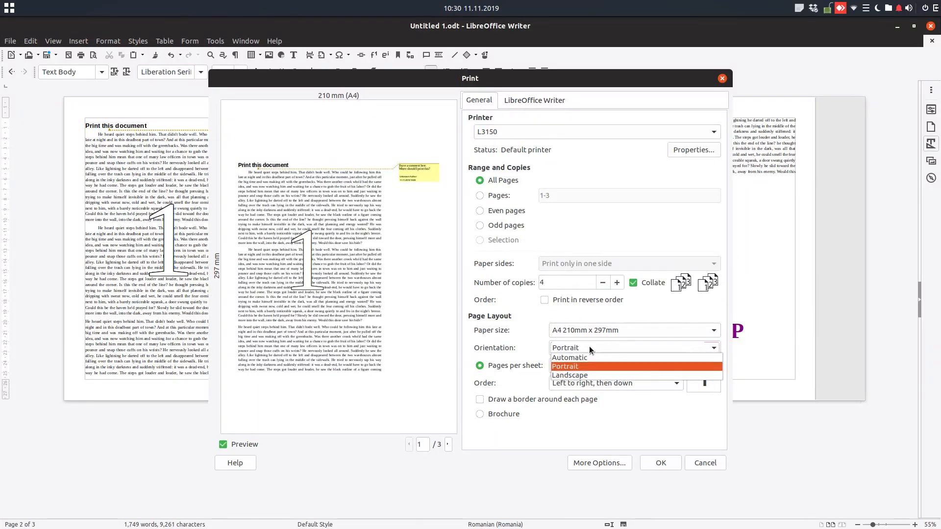
pyautogui.moveTo(177, 135)
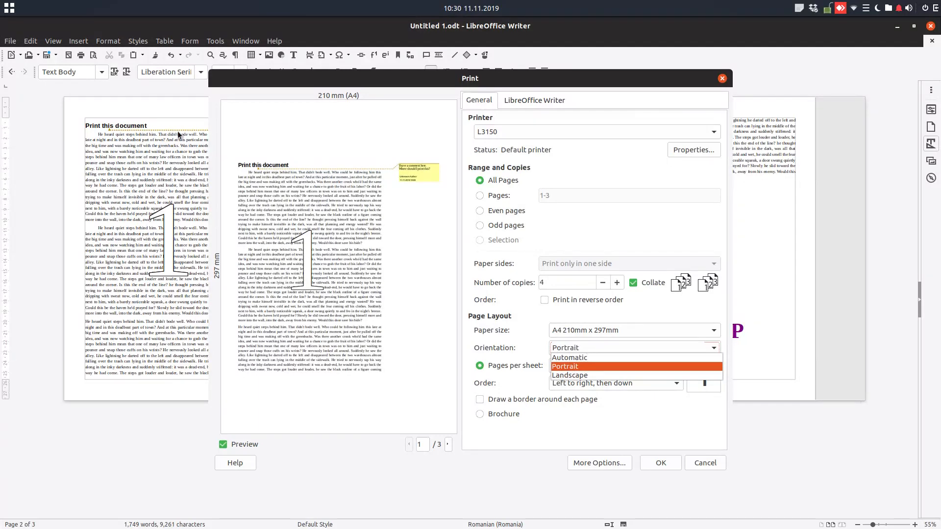
pyautogui.moveTo(568, 375)
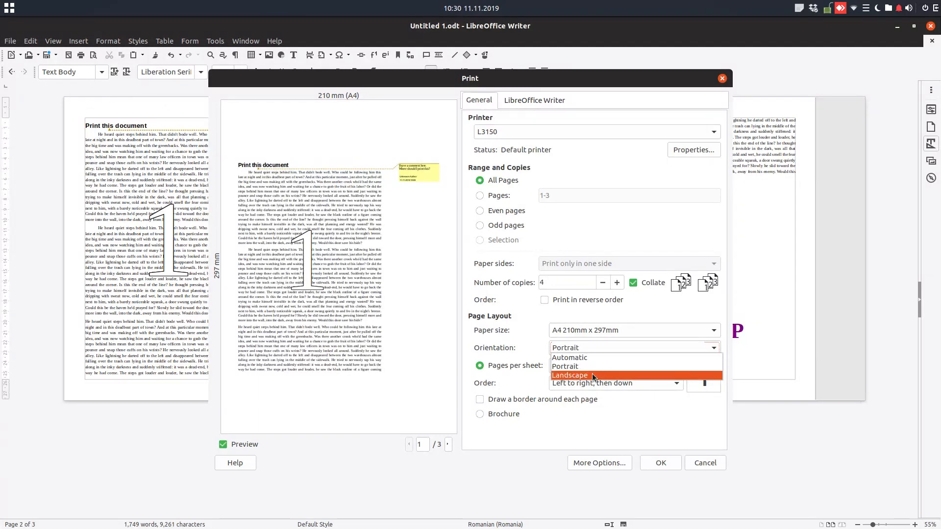
pyautogui.click(568, 375)
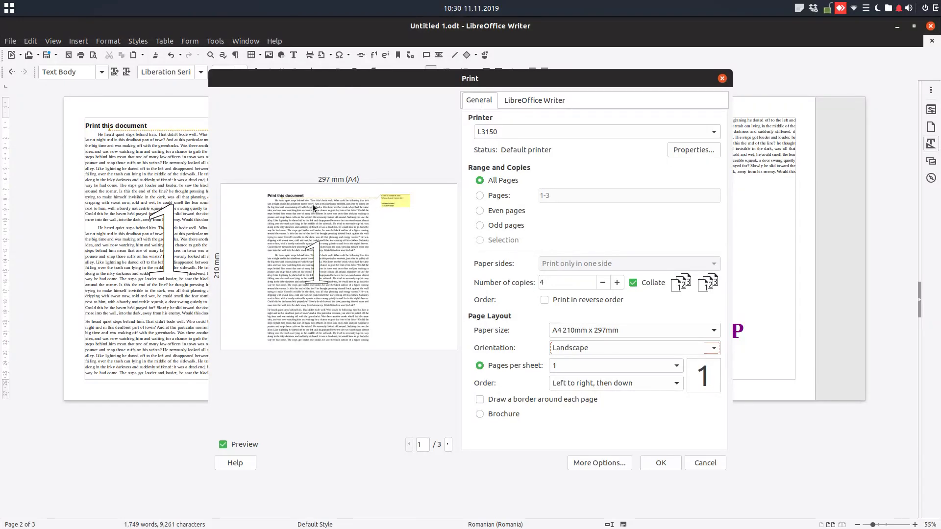
pyautogui.moveTo(319, 201)
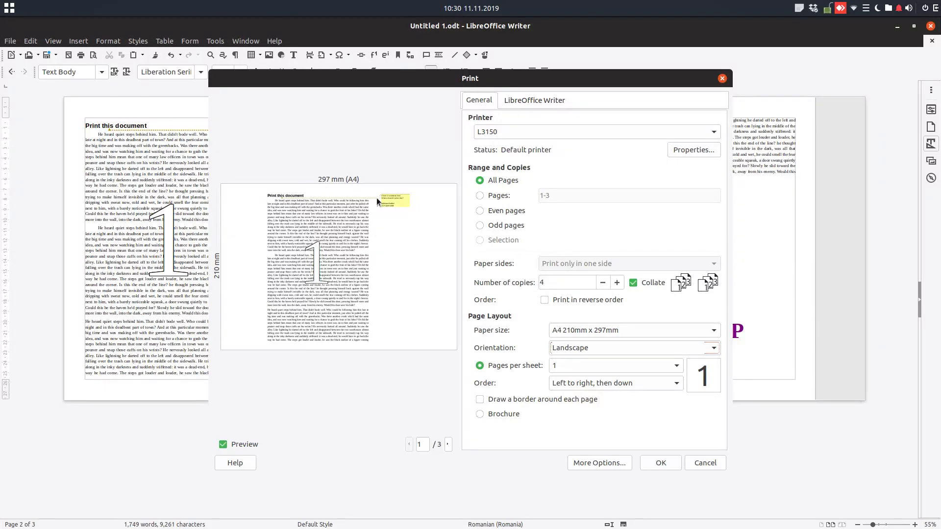
pyautogui.moveTo(453, 256)
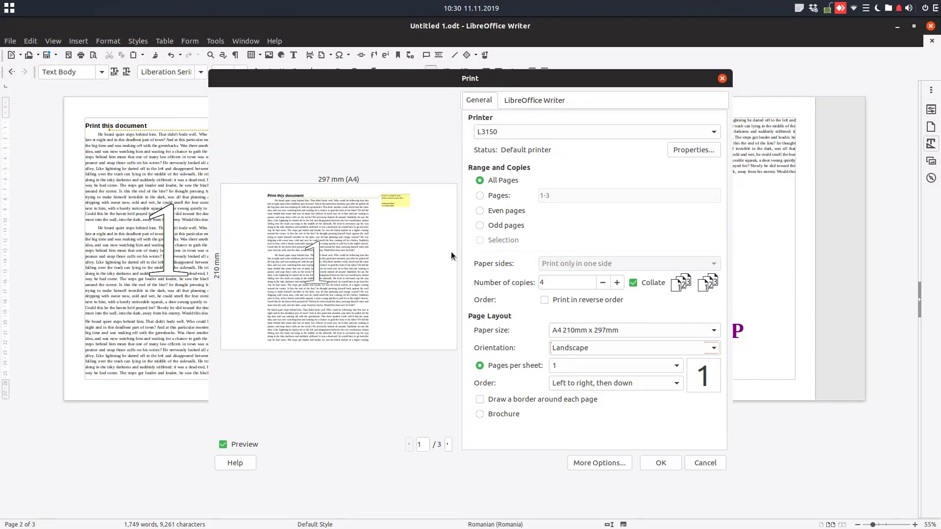
pyautogui.click(713, 347)
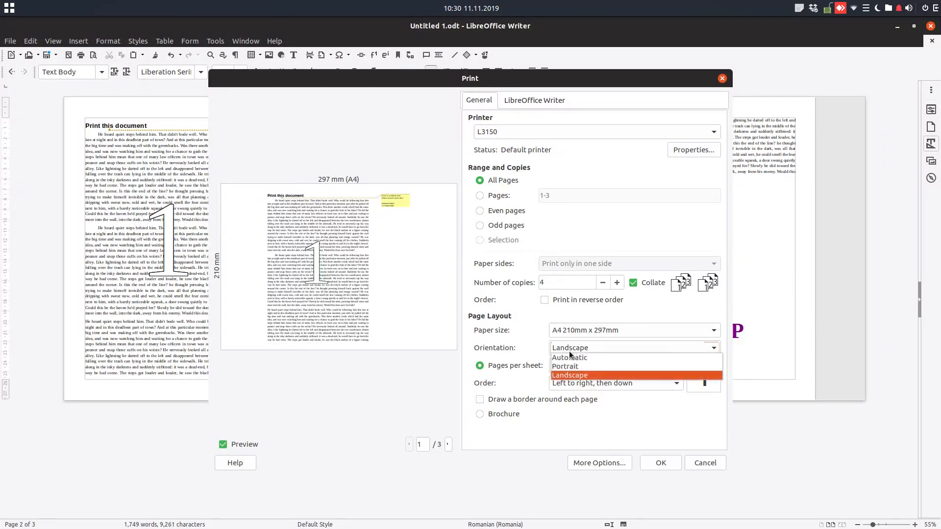
pyautogui.click(565, 366)
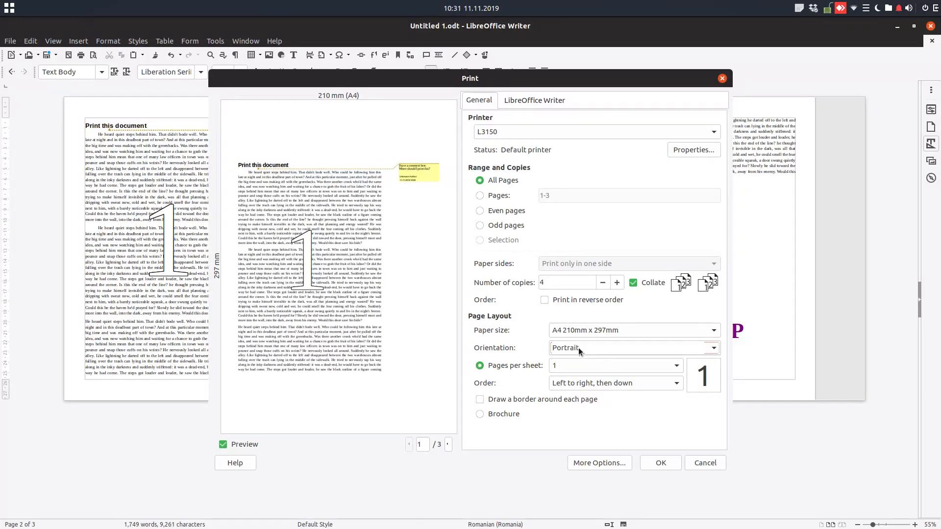
# Fit 4 pages per sheet, cycle through each page Order option, and finish on Left to right, then down
pyautogui.click(633, 347)
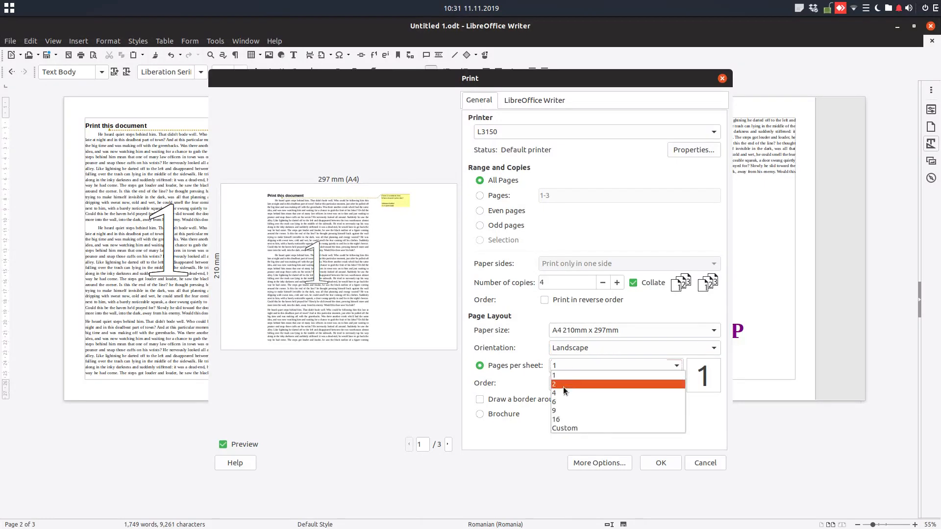
pyautogui.click(553, 392)
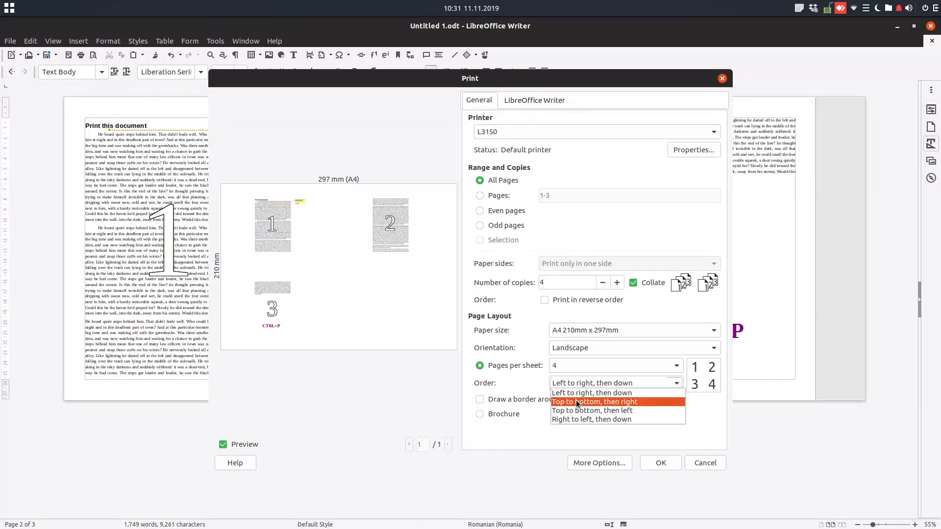
pyautogui.click(592, 402)
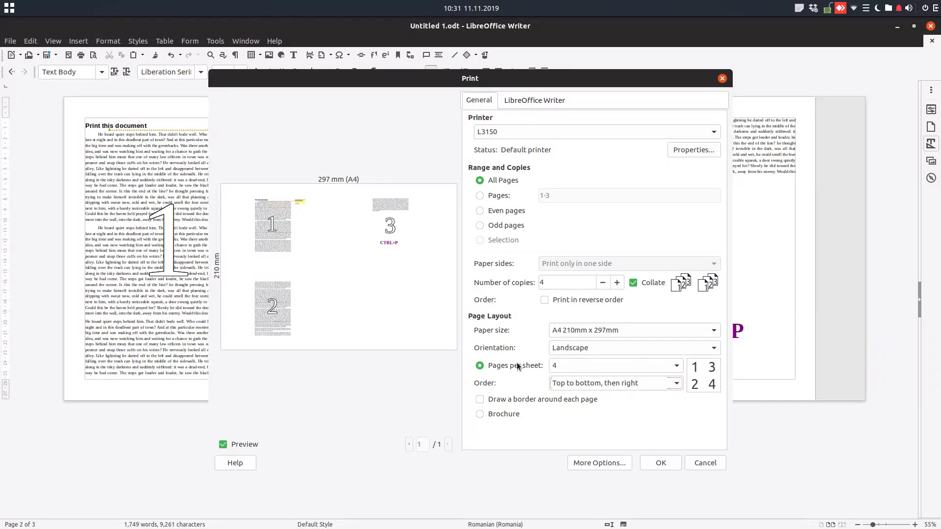
pyautogui.click(616, 383)
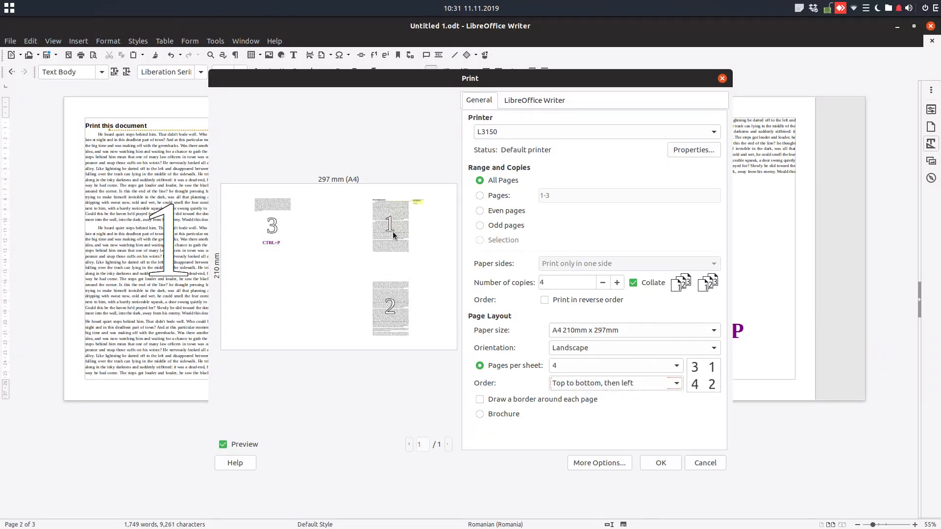
pyautogui.click(674, 384)
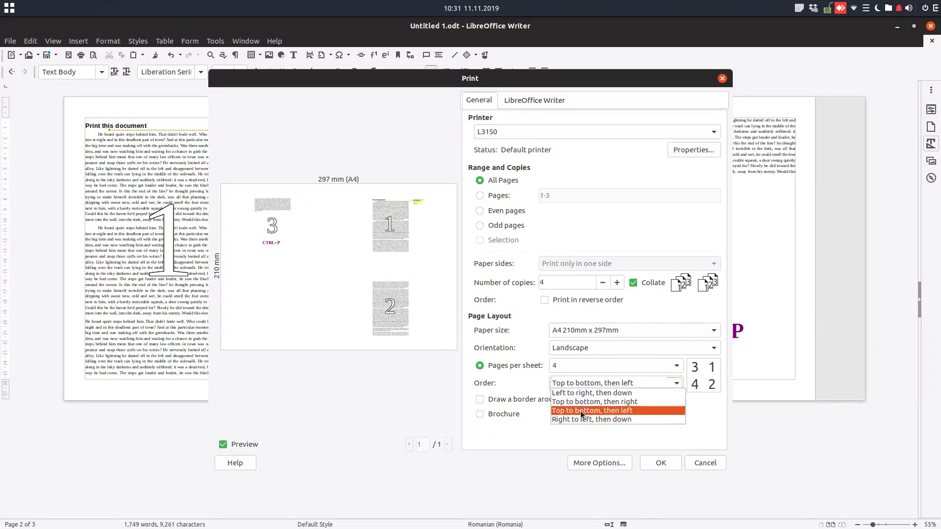
pyautogui.click(590, 418)
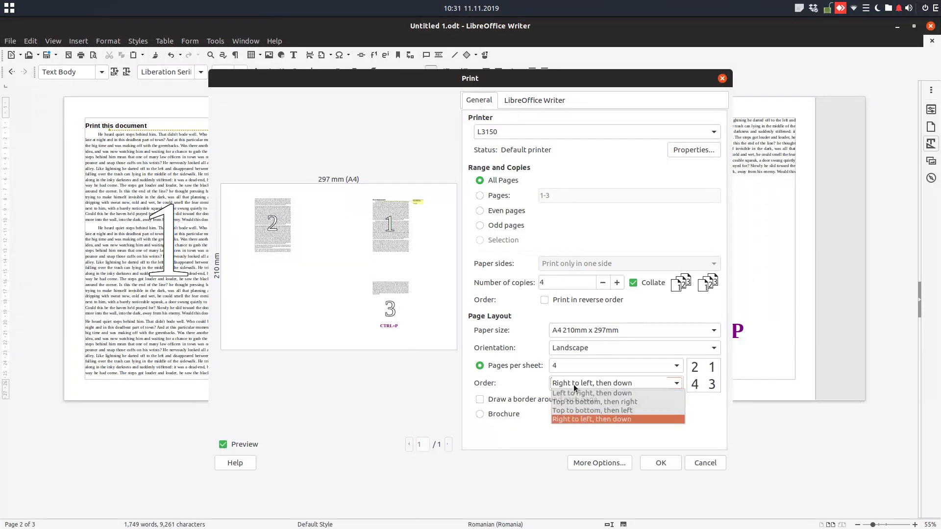
pyautogui.click(591, 393)
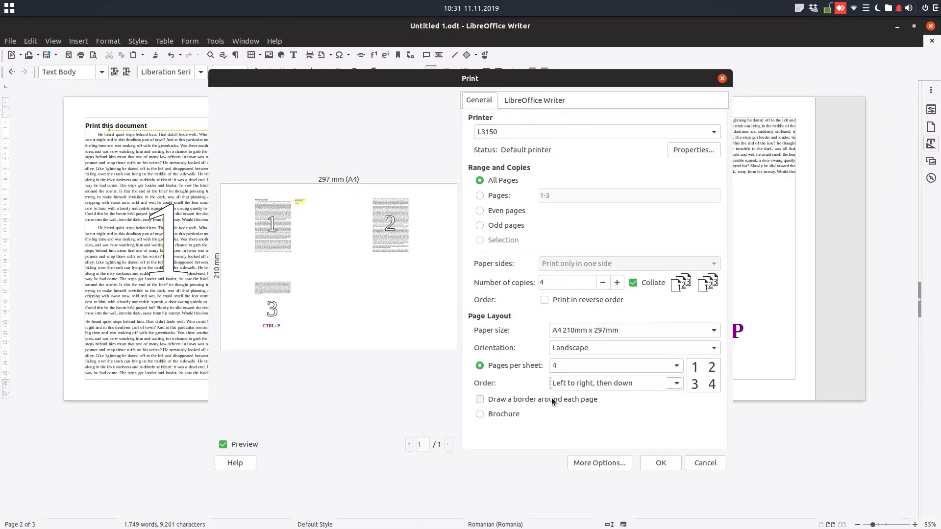
pyautogui.moveTo(542, 126)
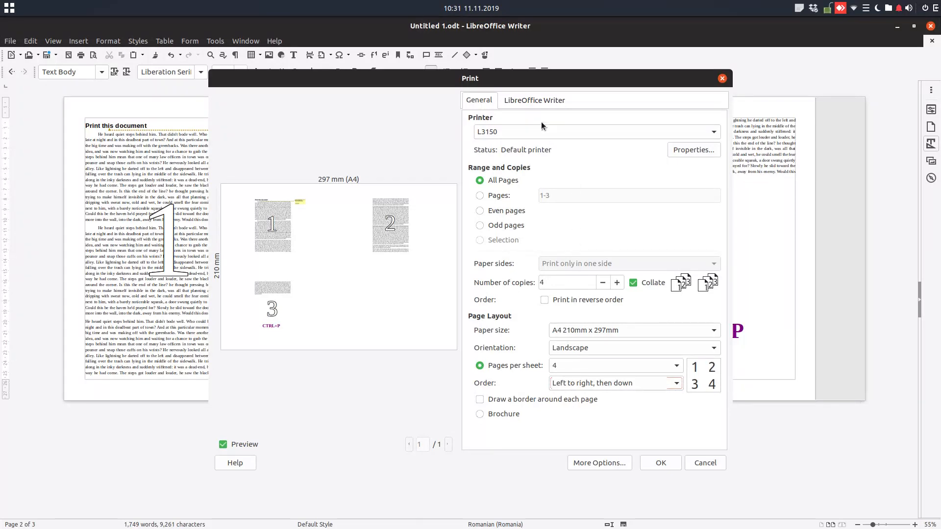
# Show the LibreOffice Writer tab's Contents, Color and Pages print options
pyautogui.click(533, 100)
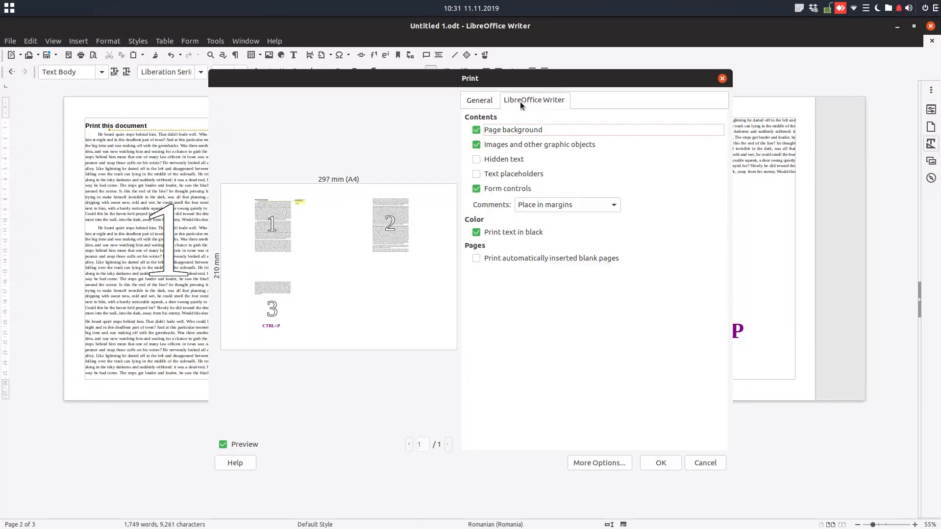
pyautogui.moveTo(431, 212)
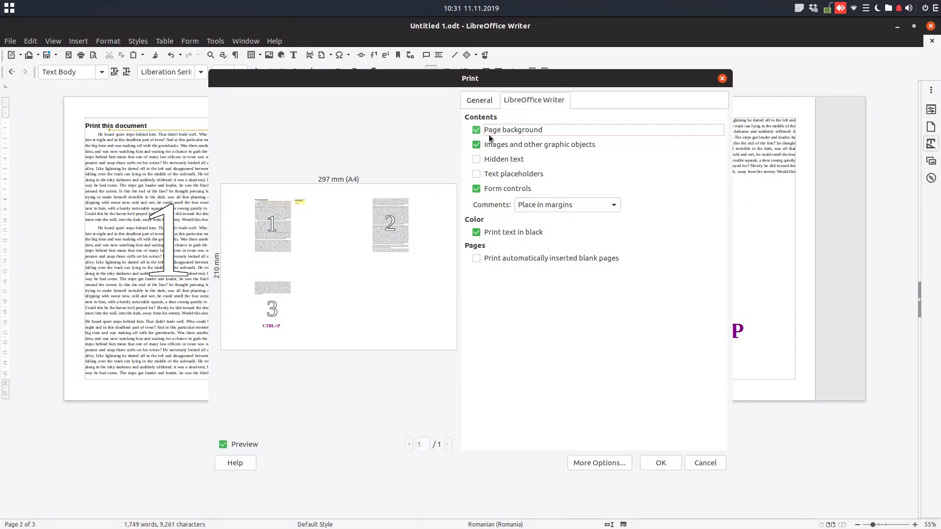
pyautogui.moveTo(507, 133)
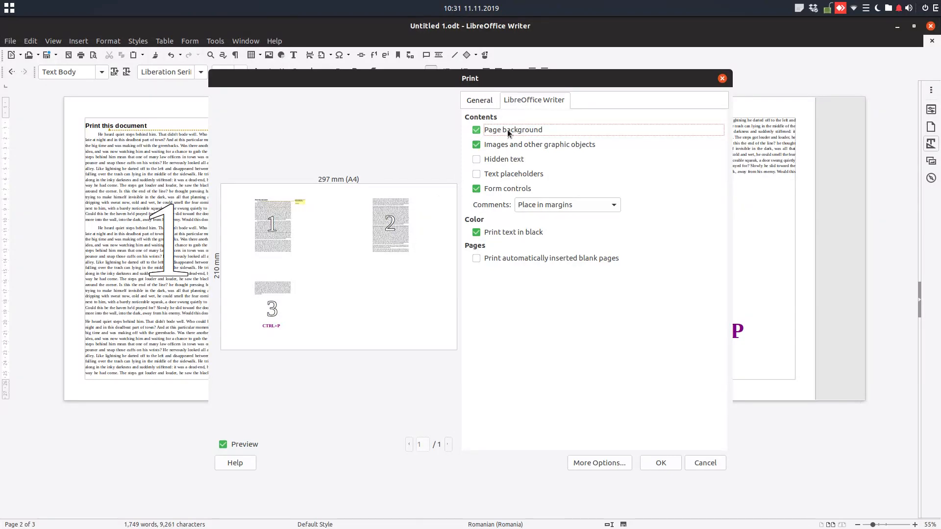
pyautogui.moveTo(510, 155)
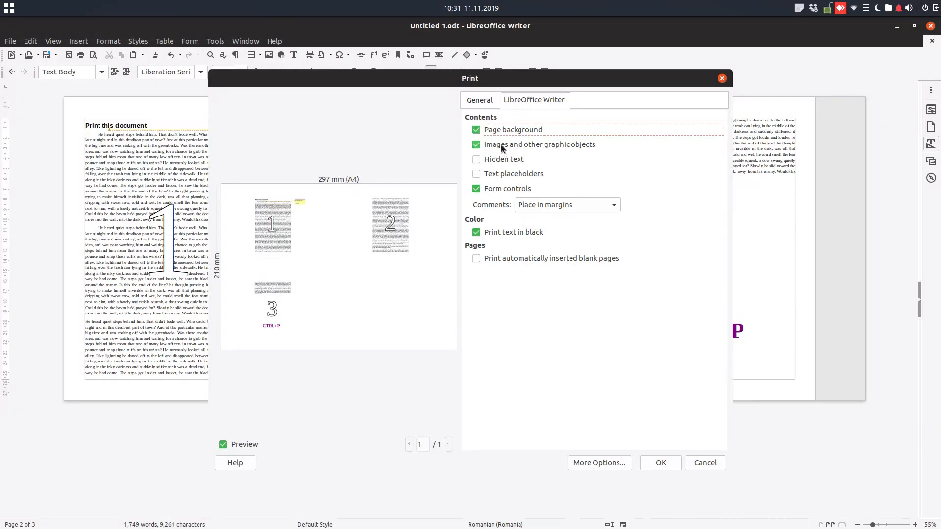
pyautogui.moveTo(363, 317)
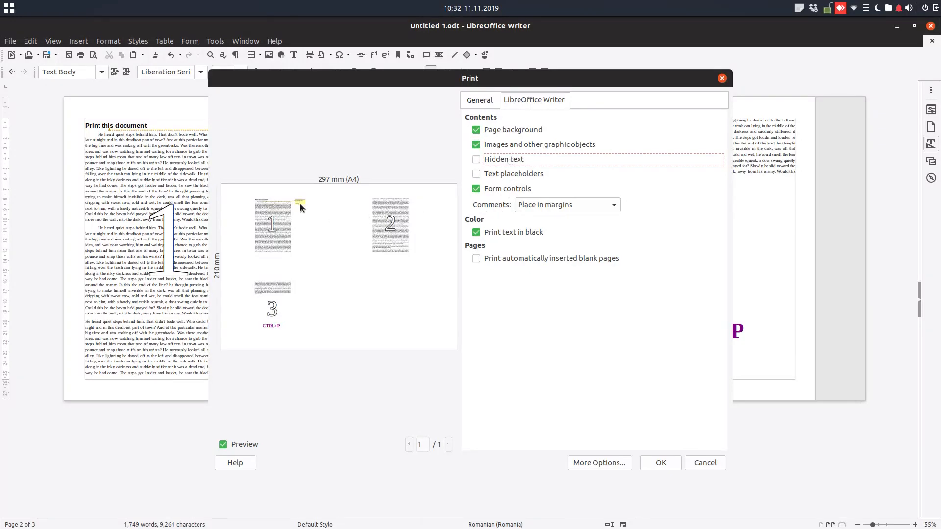
# On General set Pages to 1, one copy, one page per portrait sheet, then return to the Writer options
pyautogui.click(479, 100)
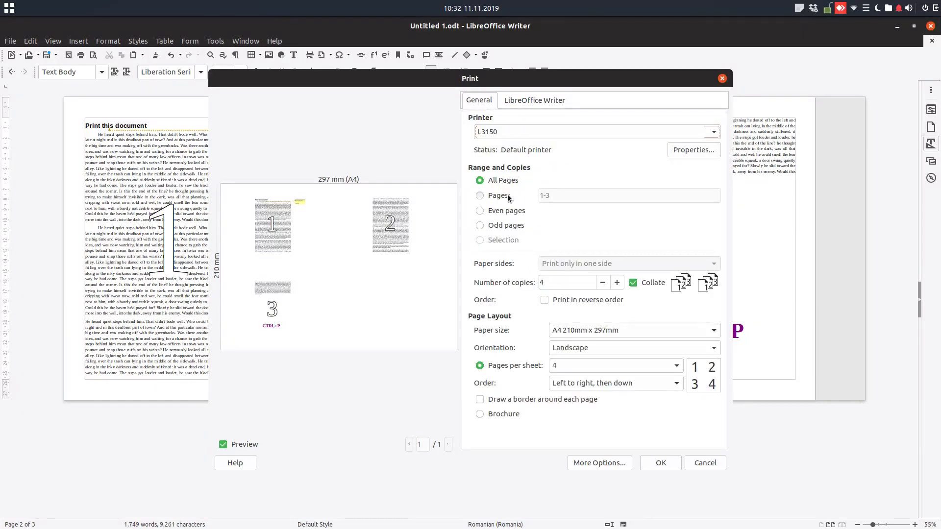
pyautogui.click(481, 195)
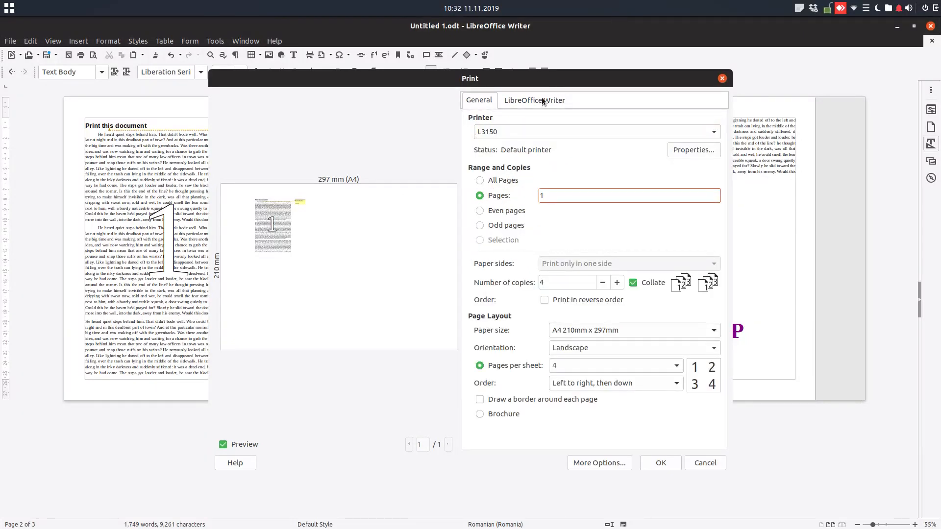
pyautogui.click(603, 282)
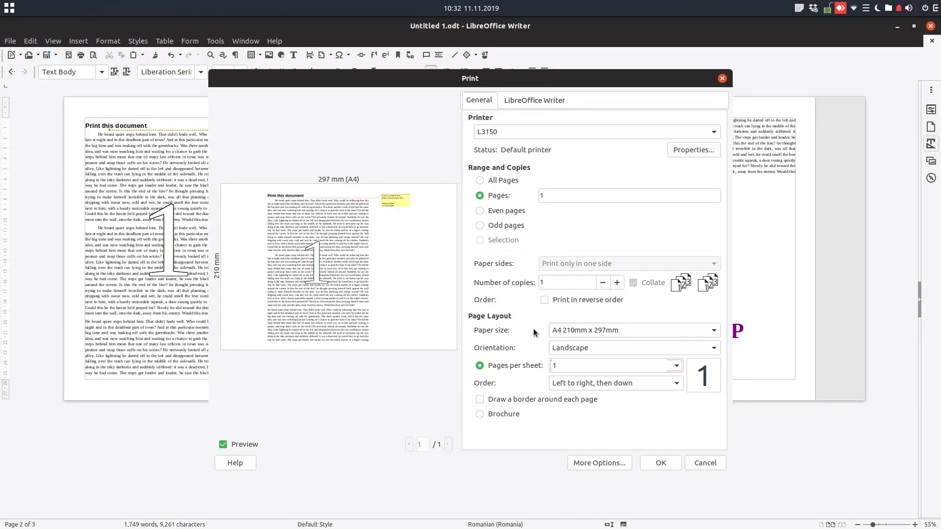
pyautogui.click(534, 100)
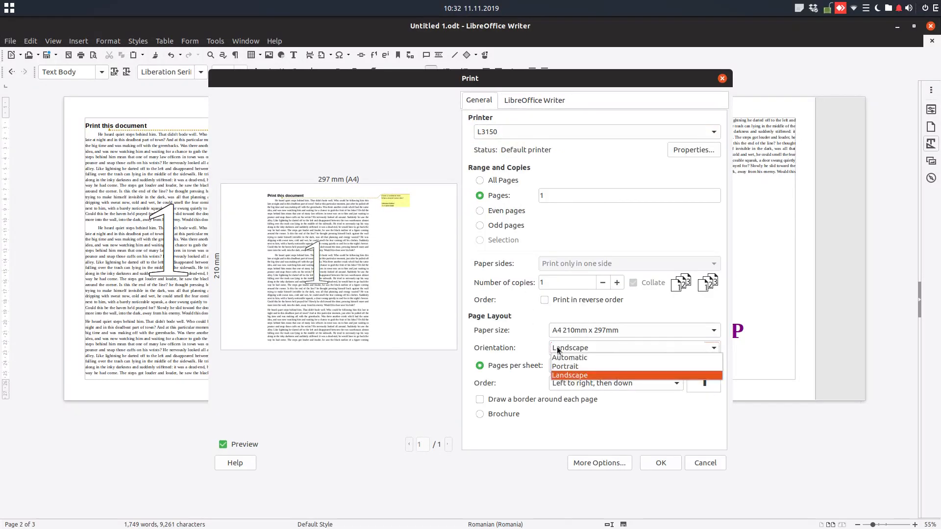
pyautogui.click(534, 100)
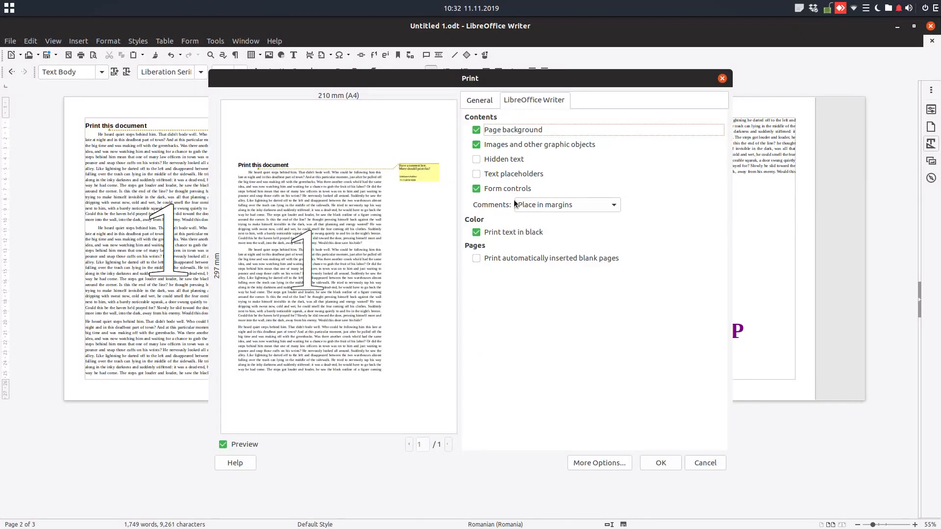
# Browse the Comments printing choices while checking the preview and the General settings
pyautogui.click(565, 205)
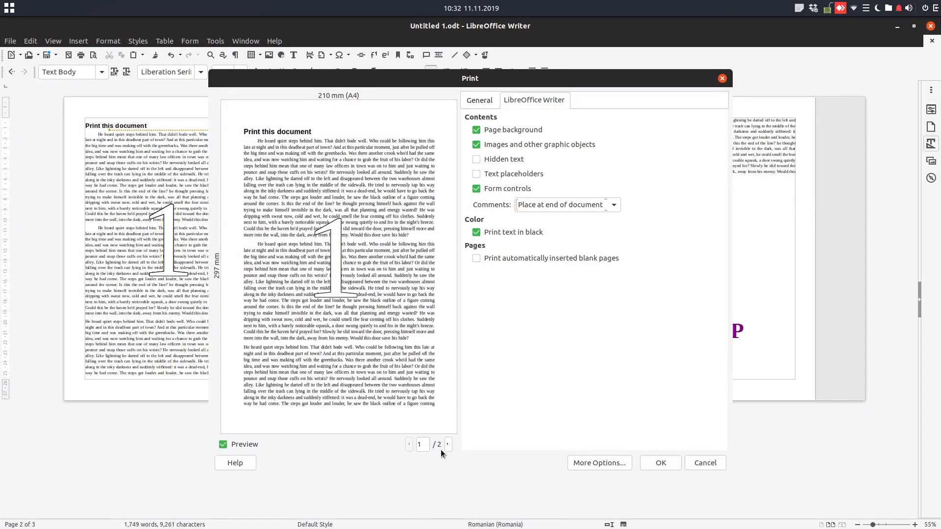
pyautogui.click(448, 444)
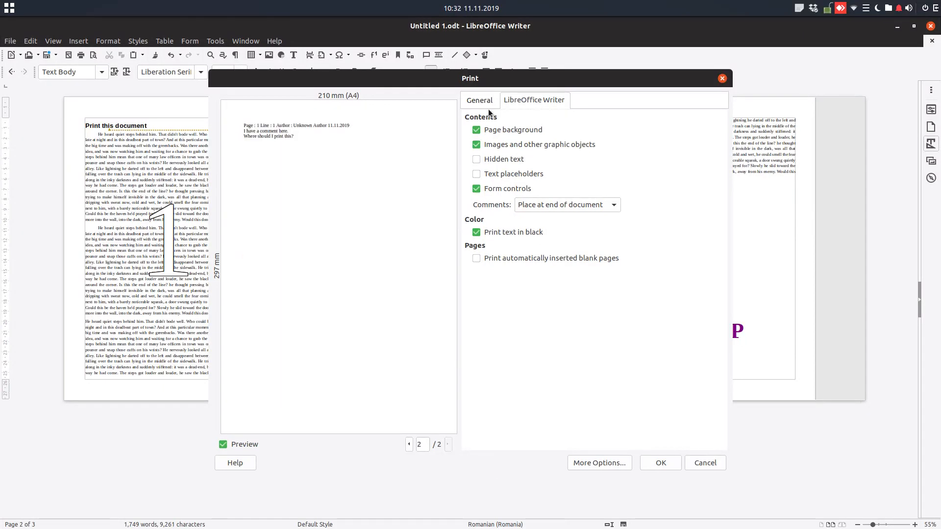
pyautogui.click(479, 100)
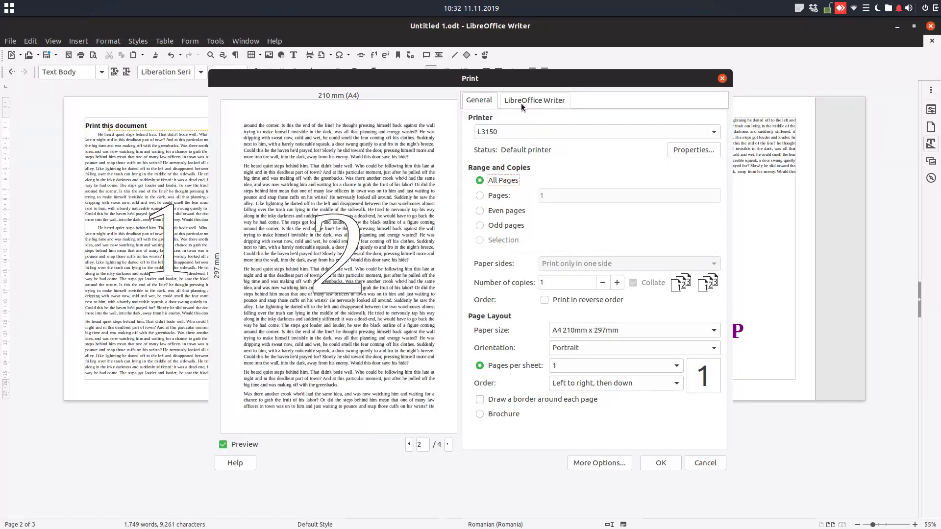
pyautogui.click(534, 100)
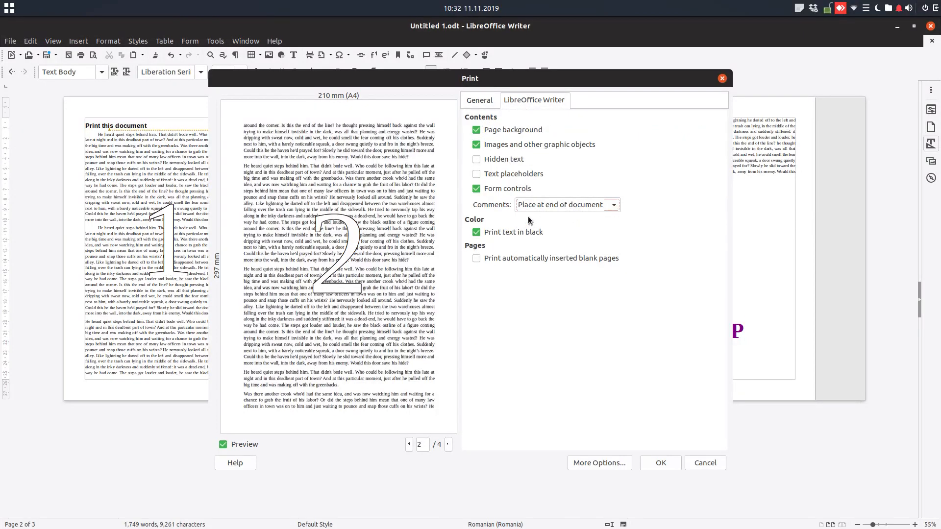
pyautogui.click(565, 205)
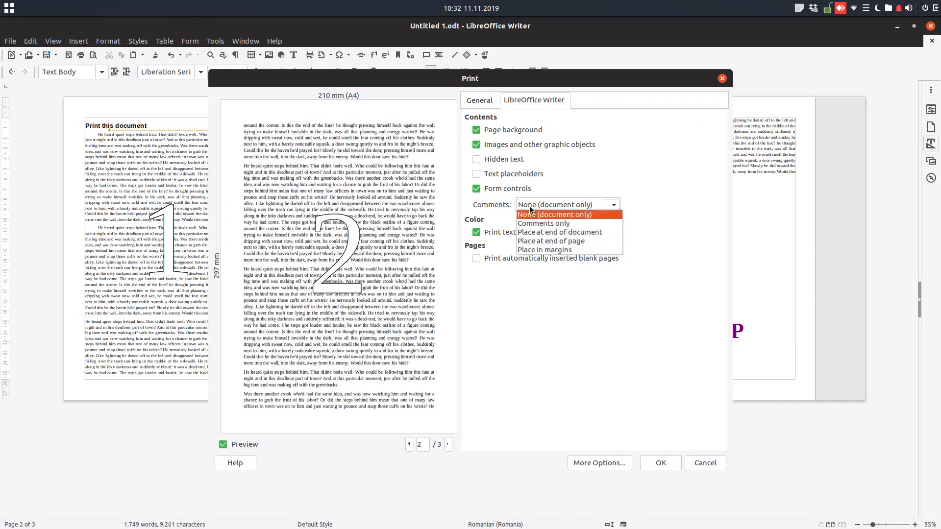
# Set Comments to None, then Comments only, then Place at end of document giving four preview pages
pyautogui.click(409, 444)
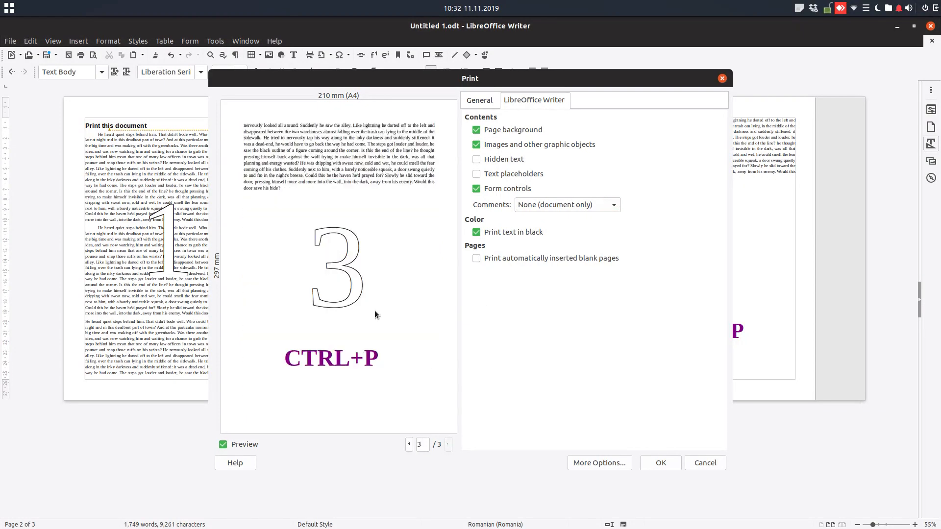
pyautogui.click(565, 205)
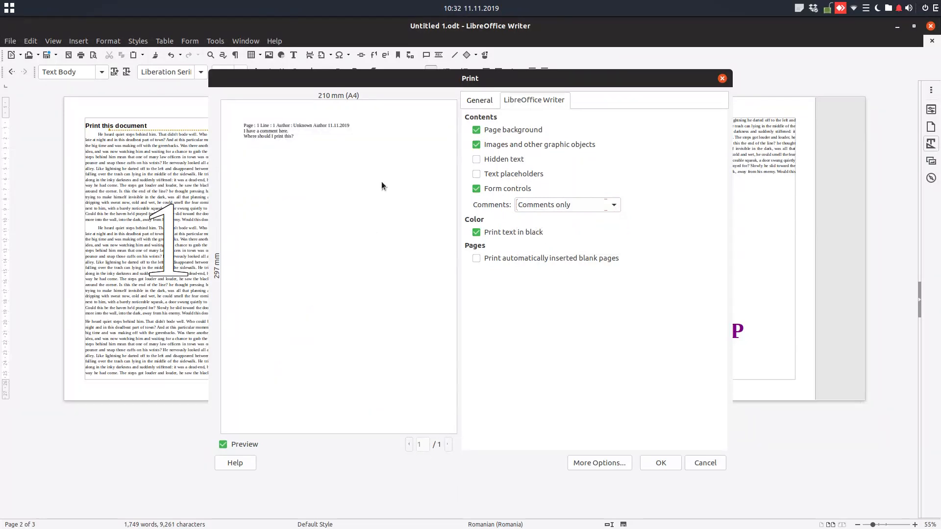
pyautogui.click(612, 204)
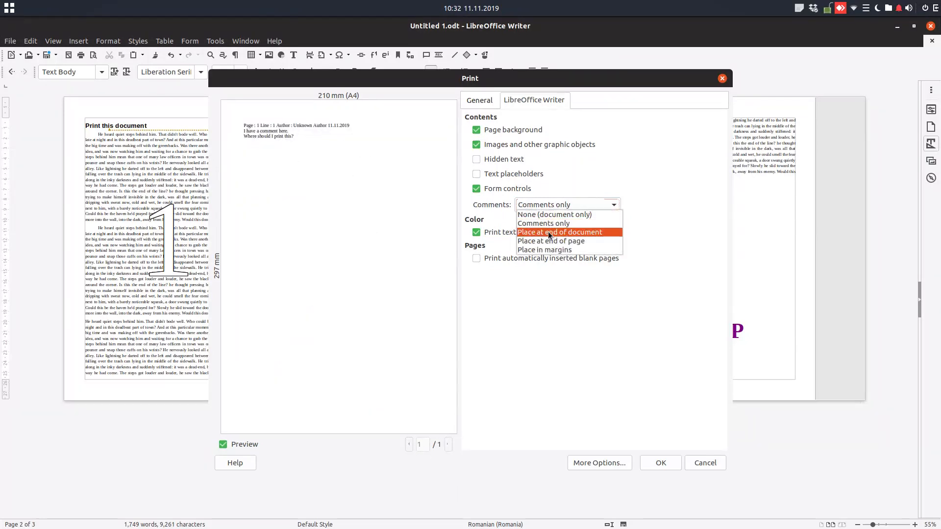
pyautogui.click(558, 233)
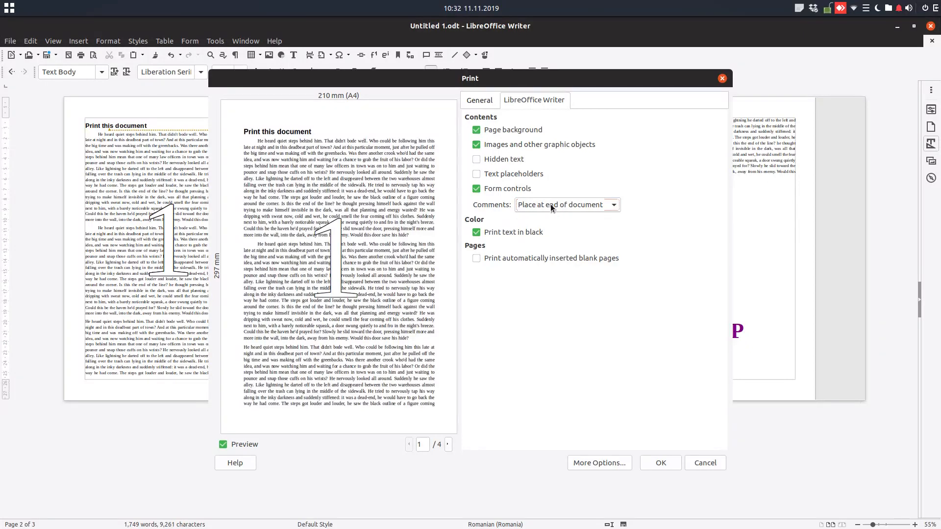
# Set Comments to Place at end of page, browse the preview, then choose Place in margins
pyautogui.click(448, 444)
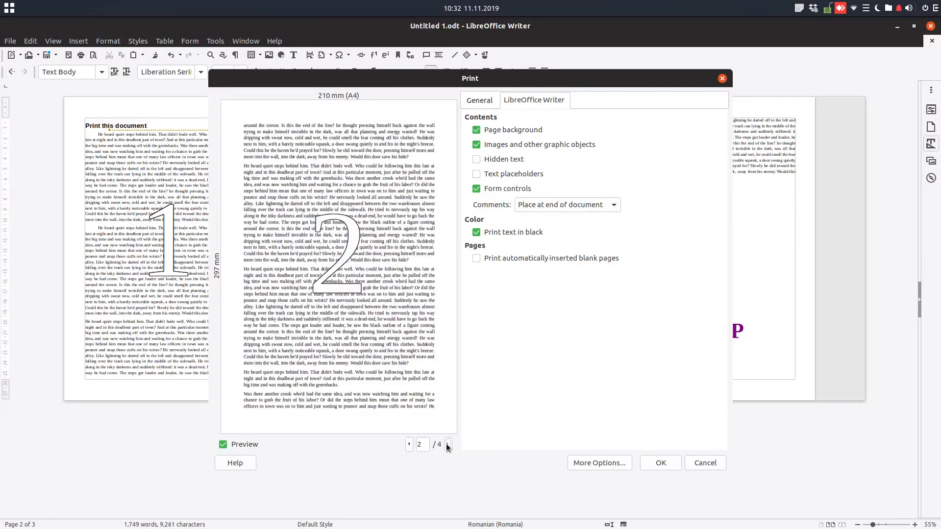
pyautogui.click(448, 444)
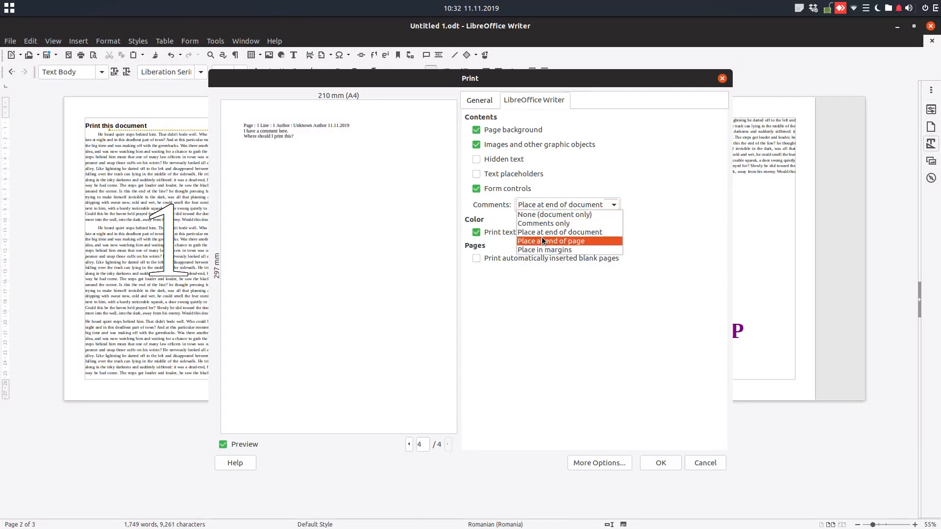
pyautogui.click(553, 241)
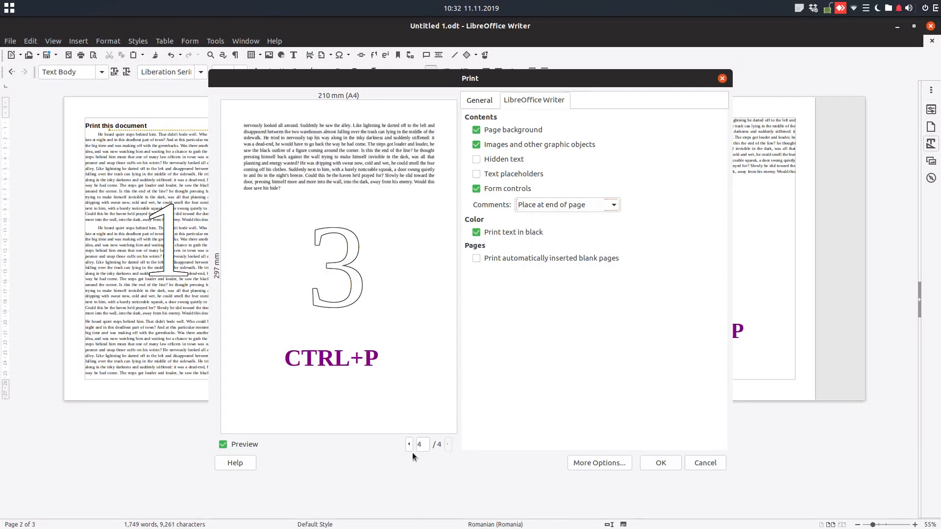
pyautogui.click(409, 444)
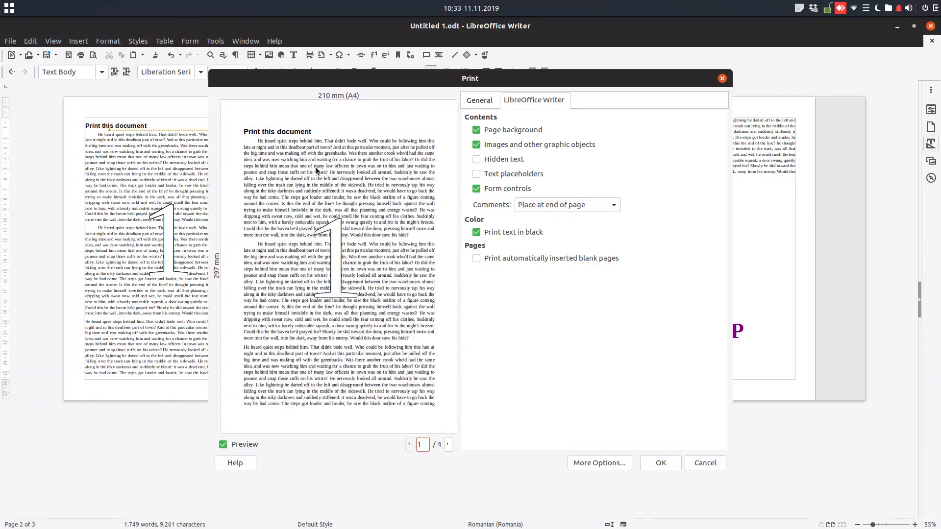
pyautogui.click(447, 444)
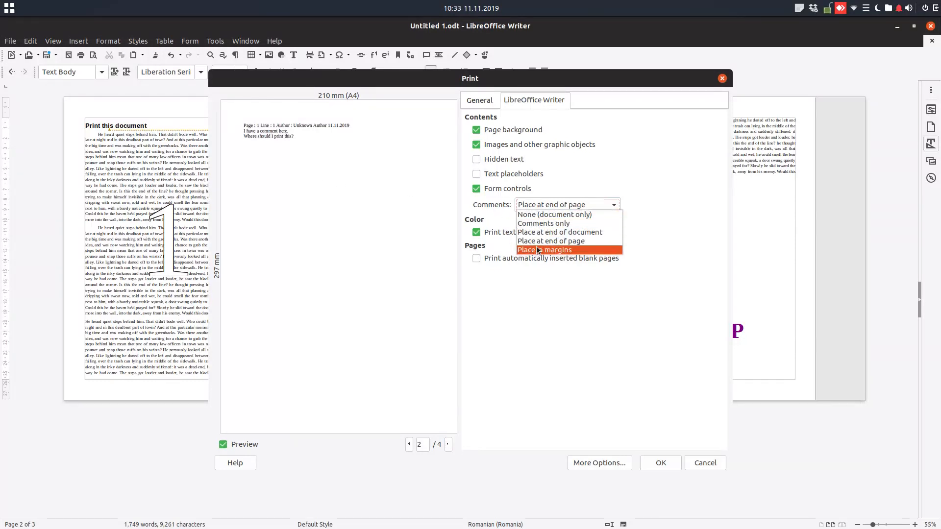
pyautogui.click(543, 250)
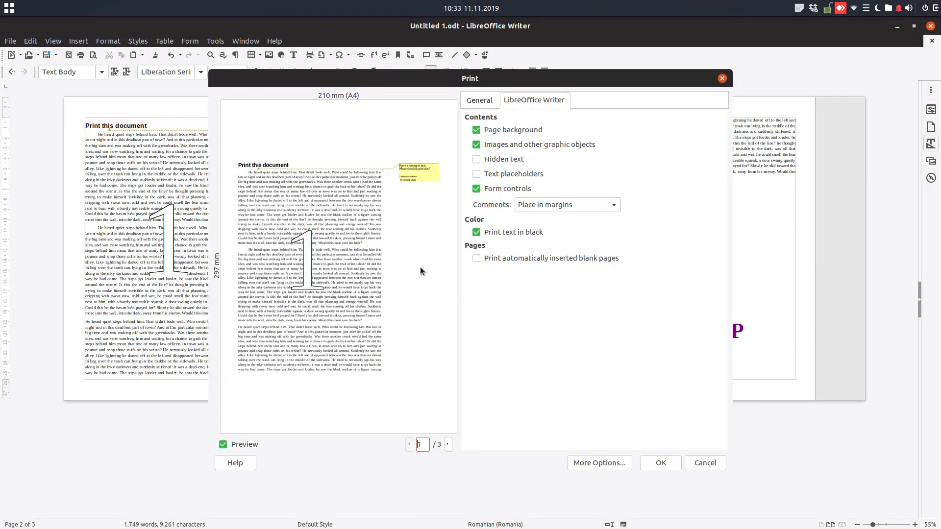
pyautogui.moveTo(259, 112)
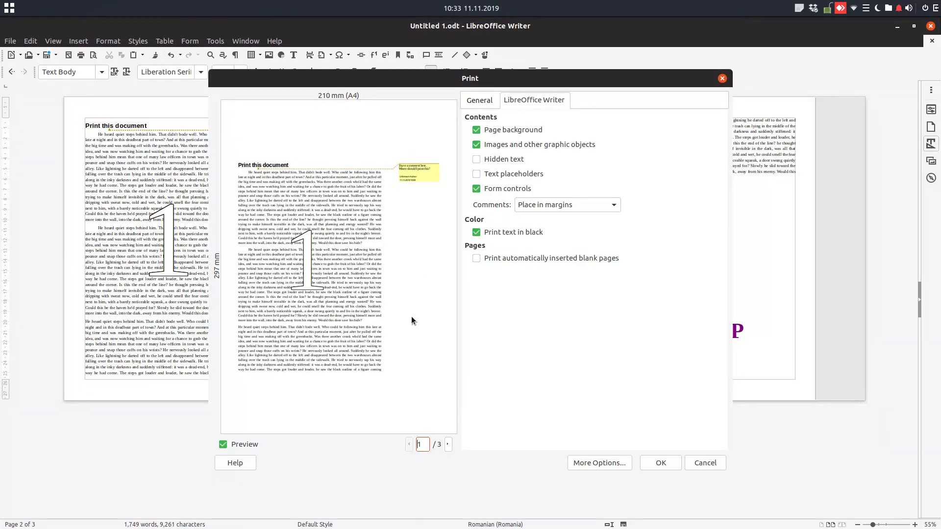
# Toggle Print text in black off and back on
pyautogui.click(476, 233)
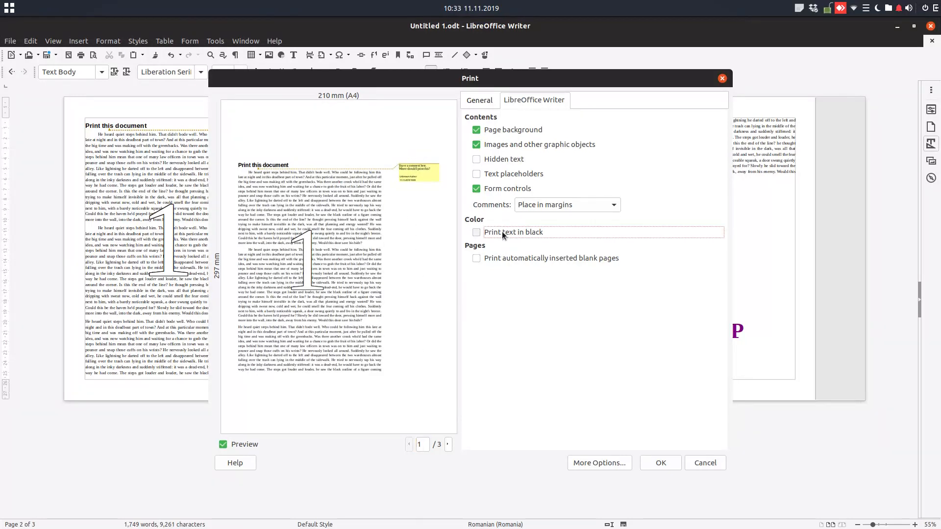
pyautogui.click(477, 232)
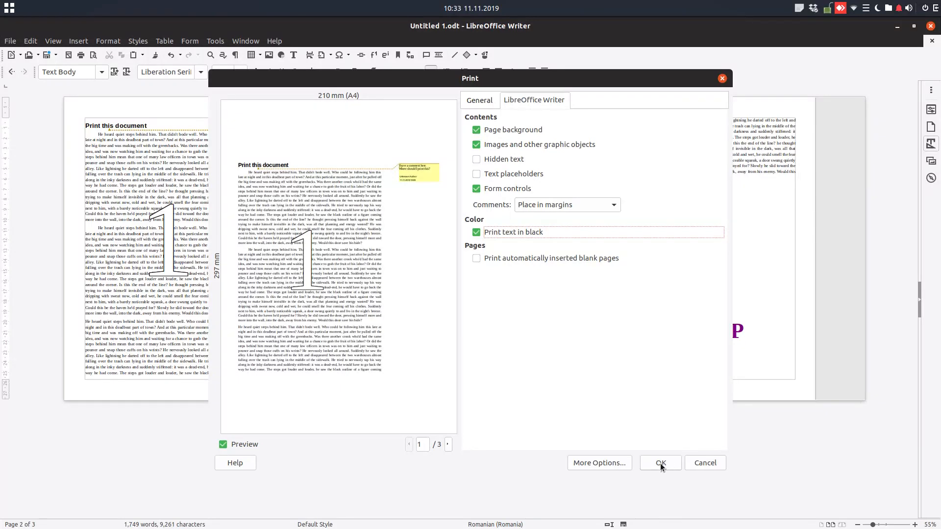
# Confirm the Print dialog to send the document to the printer
pyautogui.click(659, 463)
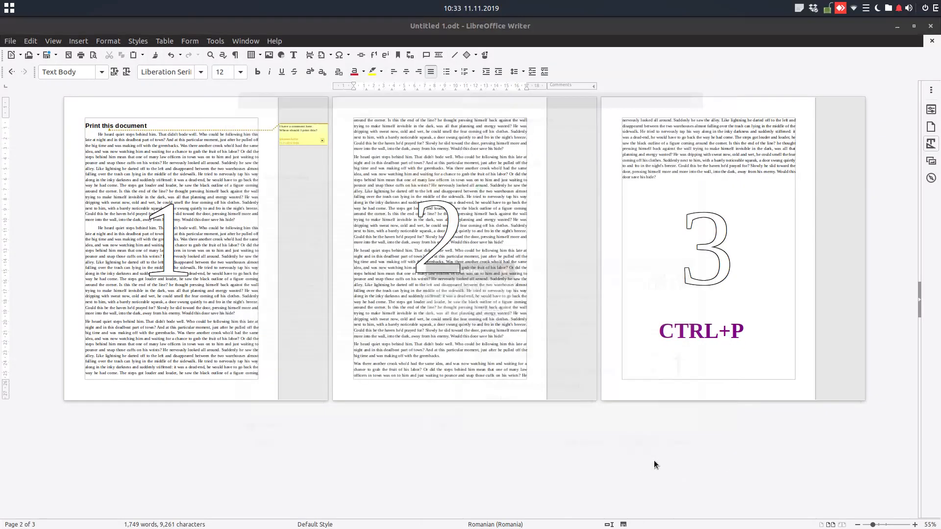
pyautogui.press('ctrl+p')
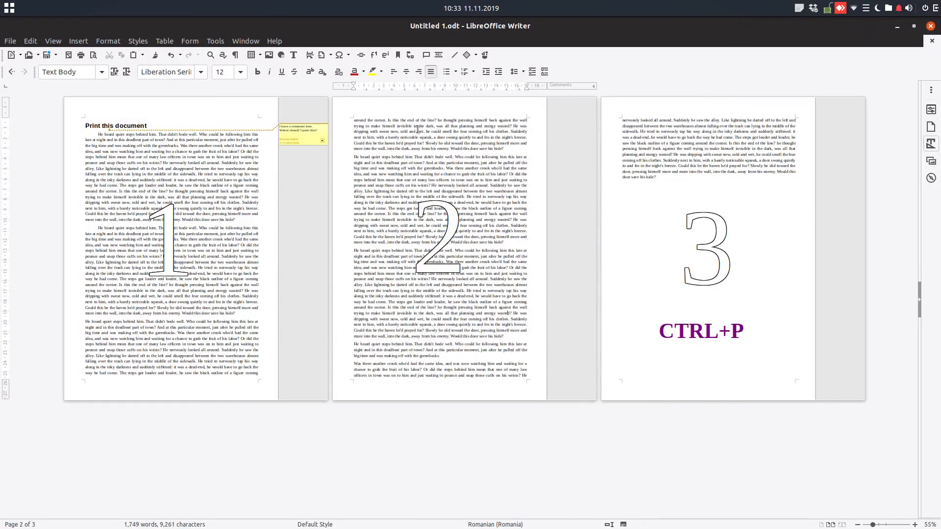
# Show the general LibreOffice Print page in Tools > Options
pyautogui.click(215, 41)
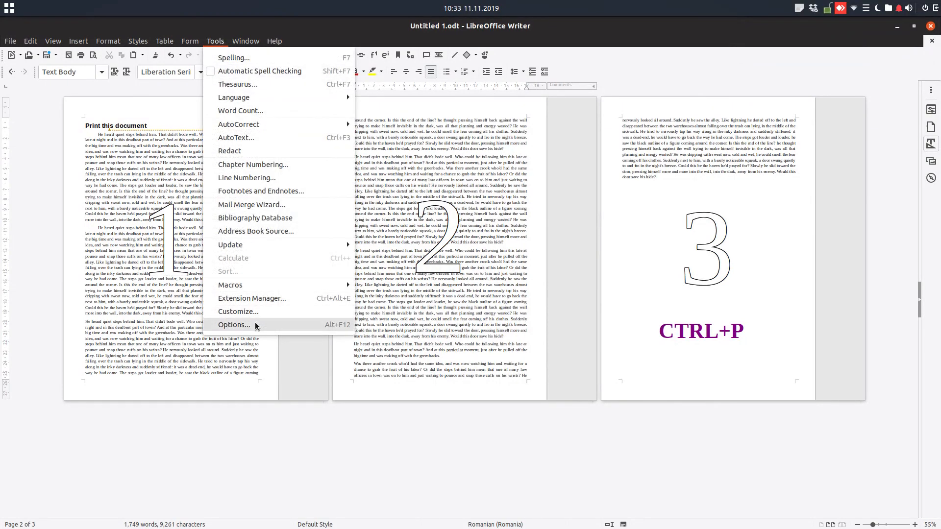
pyautogui.click(234, 324)
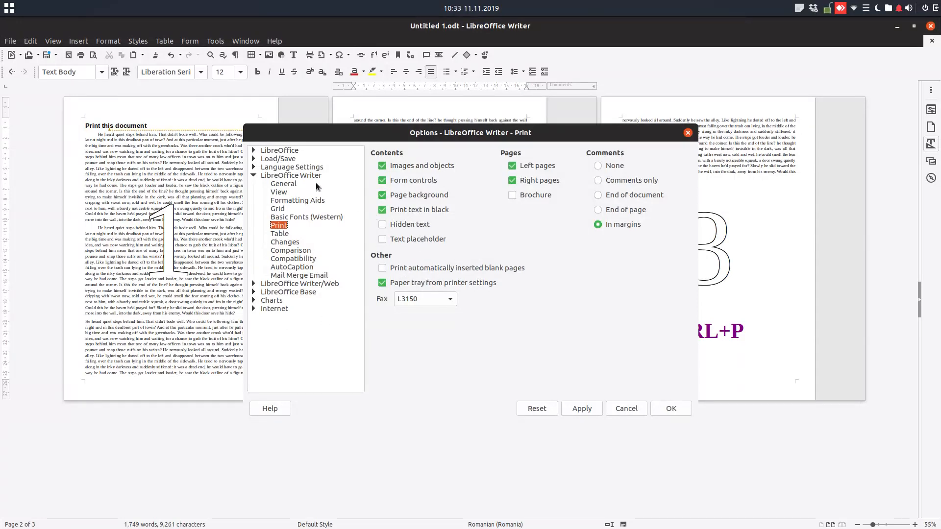
pyautogui.click(253, 150)
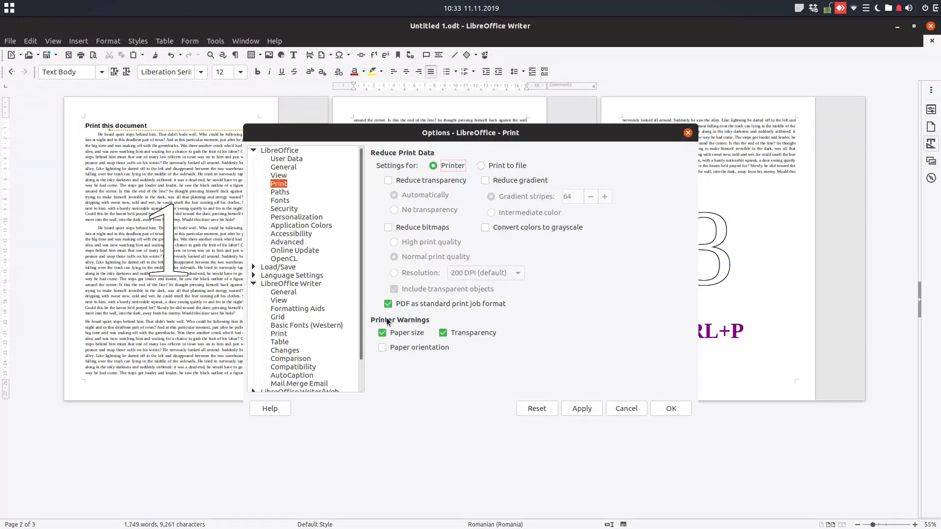
# Turn off the Paper size printer warning and show the Load/Save General page
pyautogui.click(382, 332)
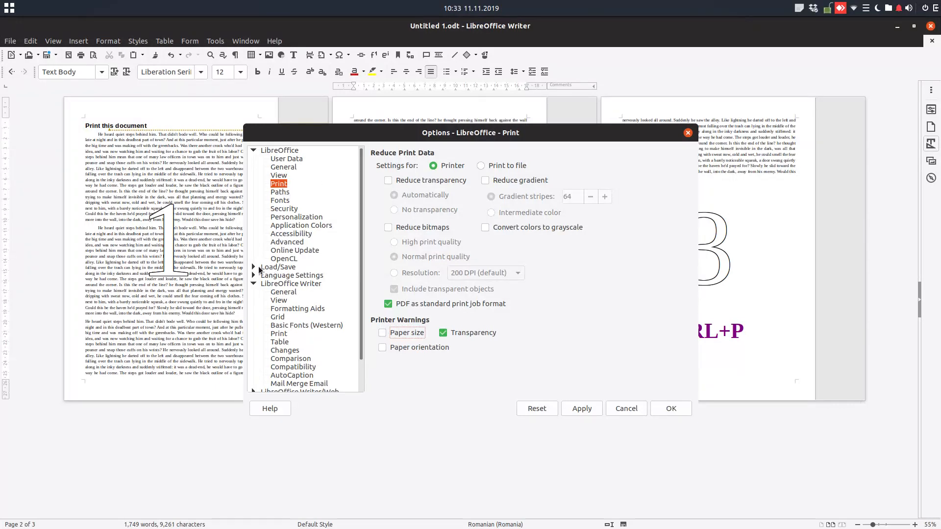
pyautogui.click(253, 266)
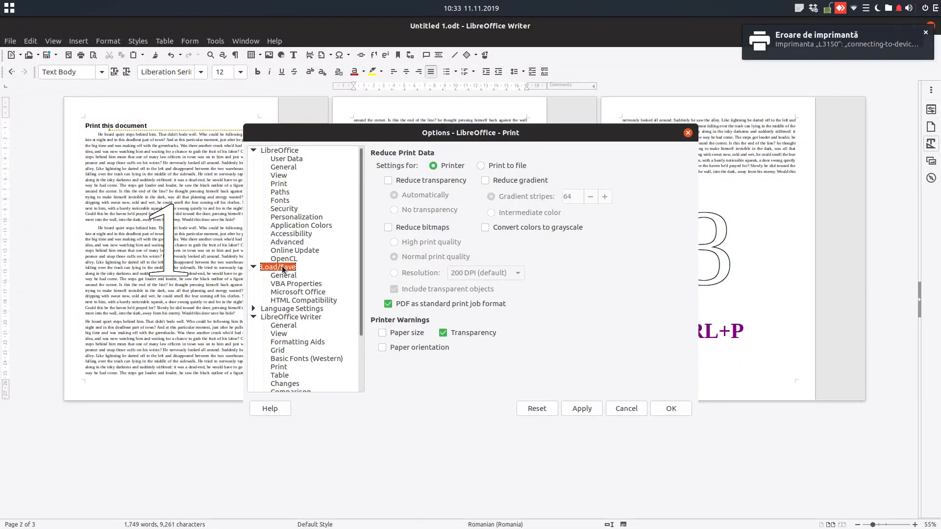
pyautogui.click(283, 275)
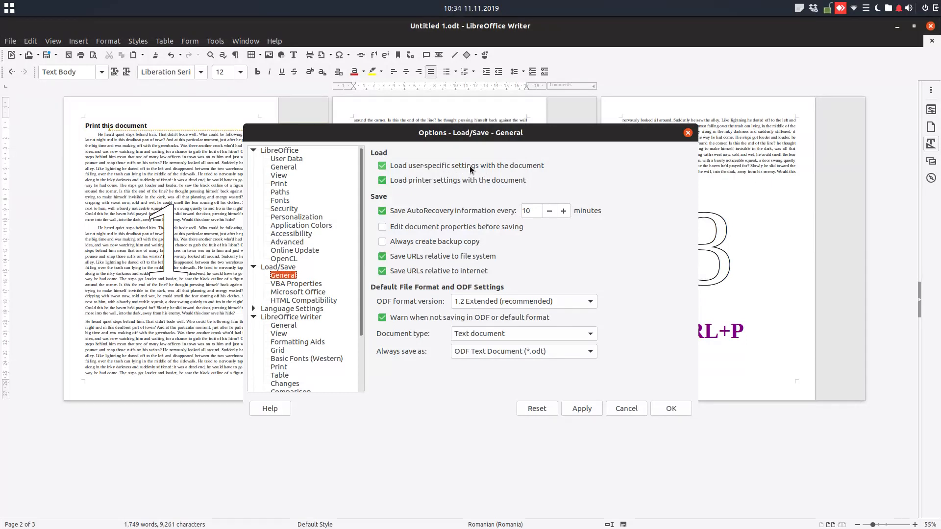
pyautogui.moveTo(471, 169)
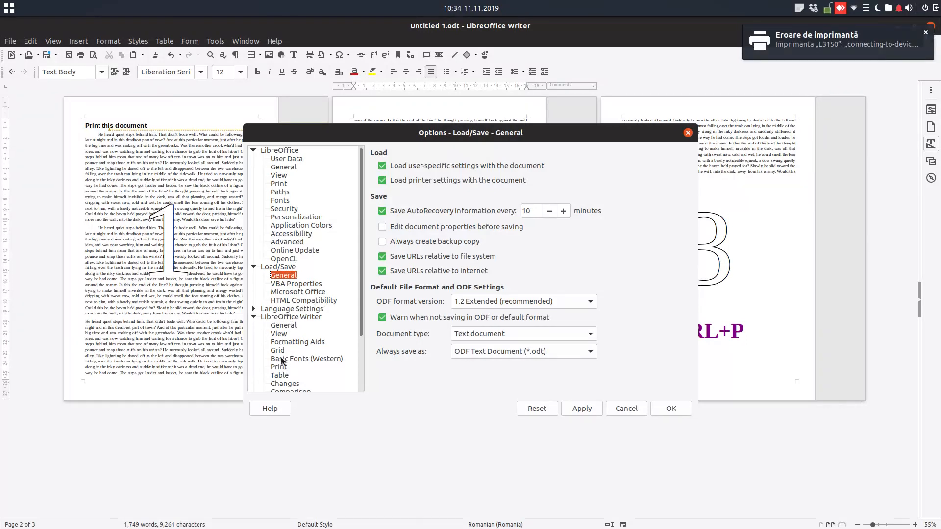
# Set Writer print options to Comments: None and paper tray from printer off, then confirm
pyautogui.click(279, 367)
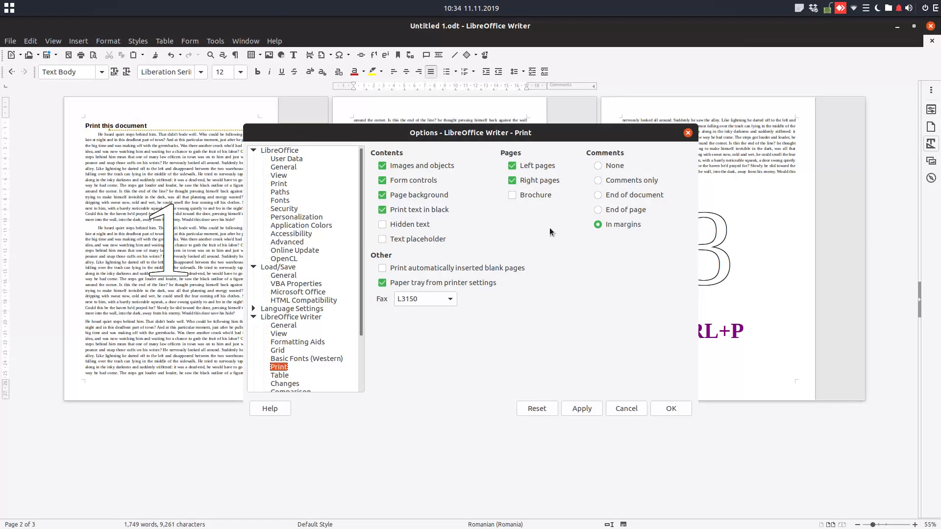
pyautogui.moveTo(606, 221)
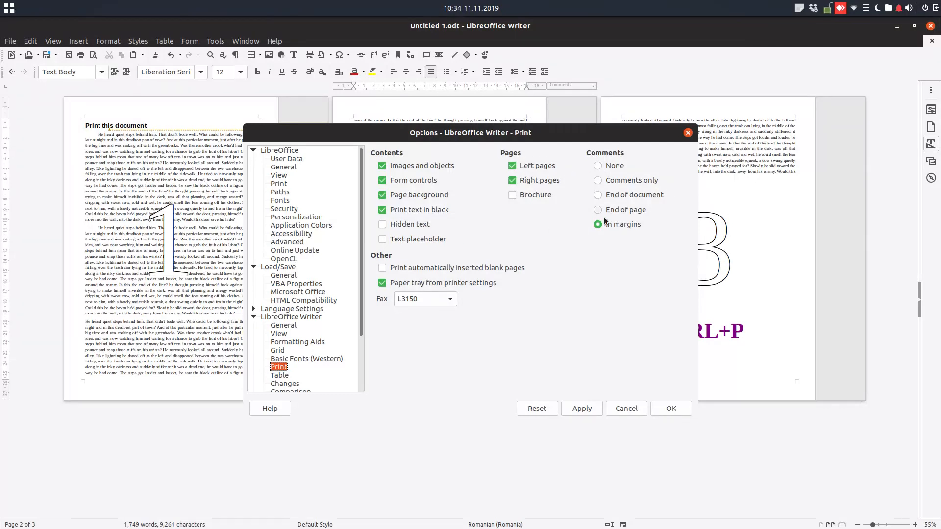
pyautogui.click(598, 166)
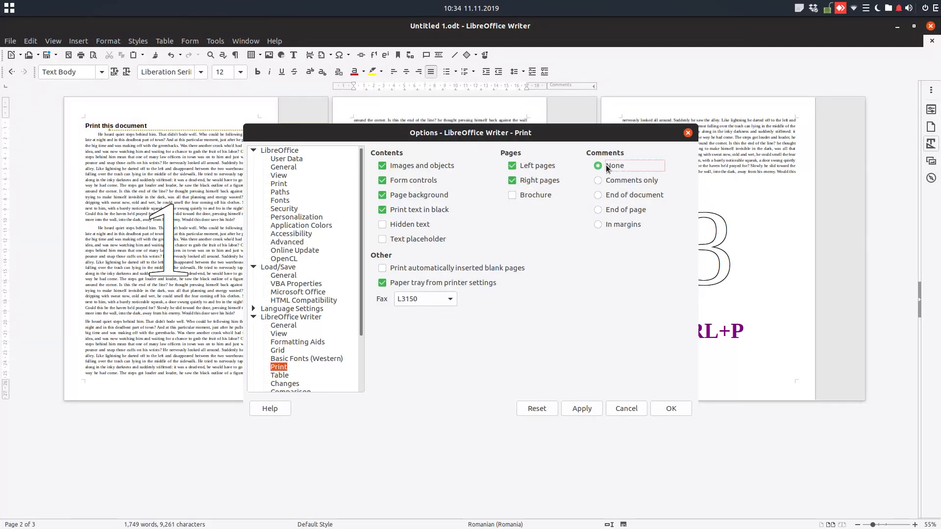
pyautogui.moveTo(582, 172)
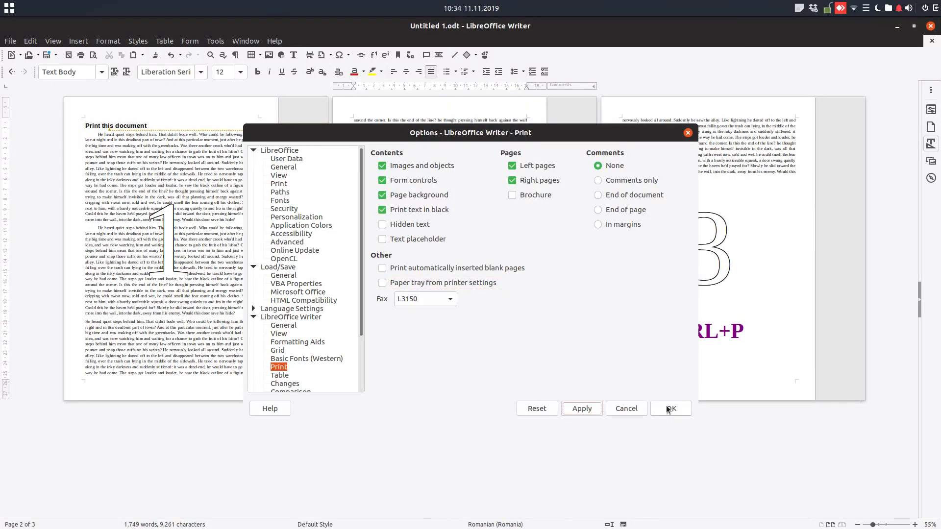
pyautogui.click(670, 409)
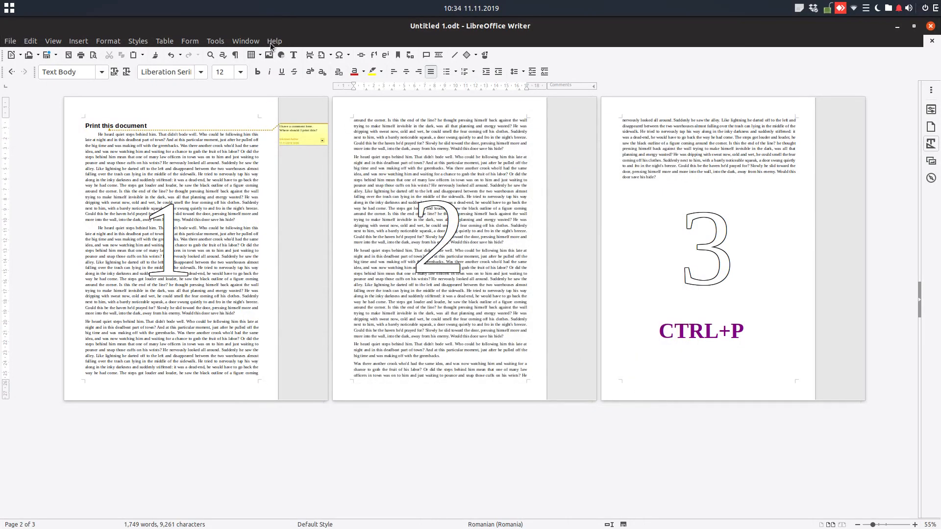
# Show the About LibreOffice window with version 6.3.3.2
pyautogui.click(274, 41)
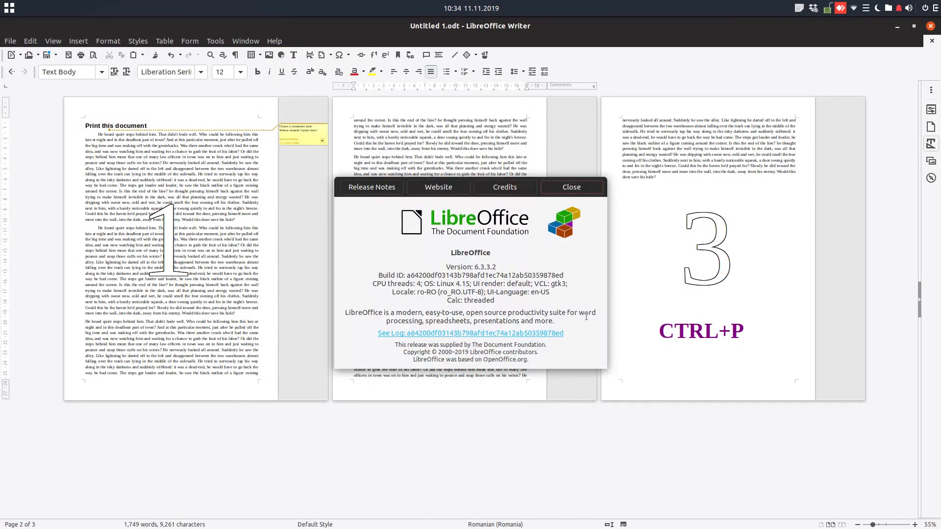